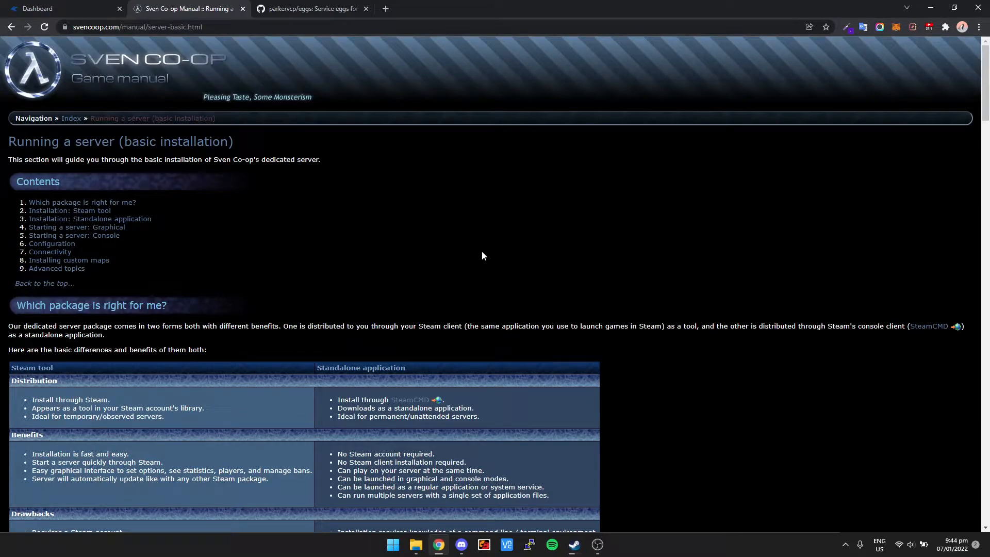
{"action": "mouse_move", "coordinate": [442, 253]}
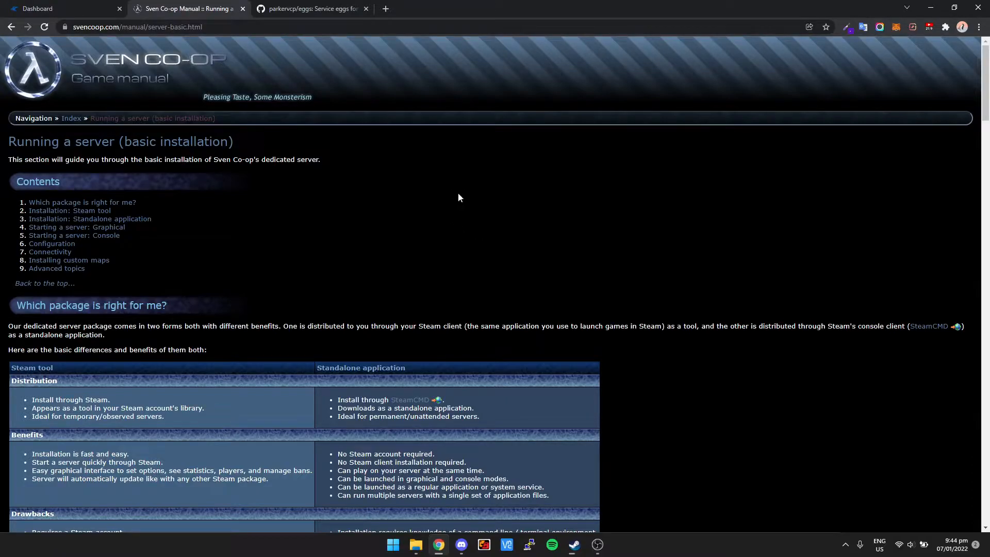
Switch to the Pterodactyl dashboard tab, which lists no servers for the account.
{"action": "scroll", "scroll_direction": "down", "scroll_amount": 3}
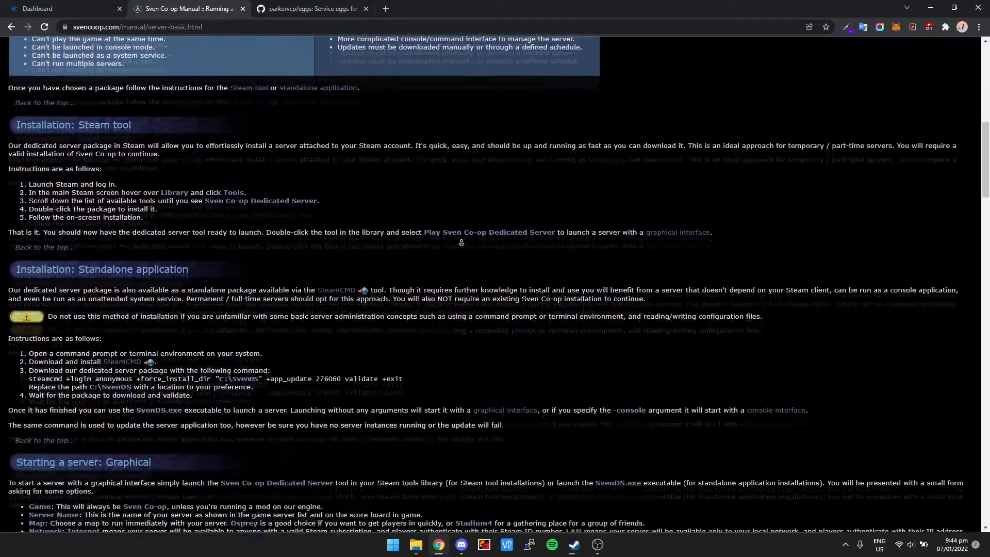
{"action": "scroll", "scroll_direction": "down", "scroll_amount": 3}
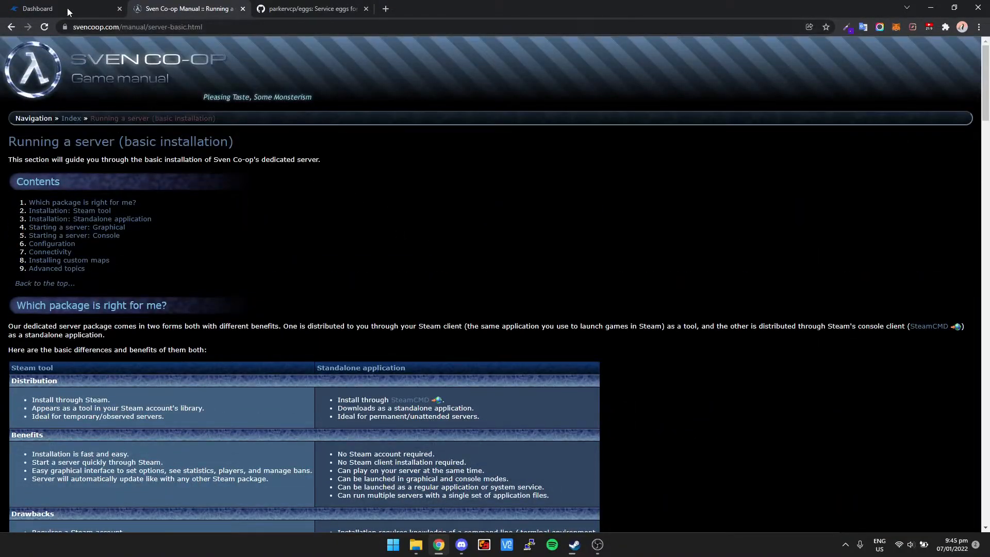
{"action": "left_click", "coordinate": [63, 9]}
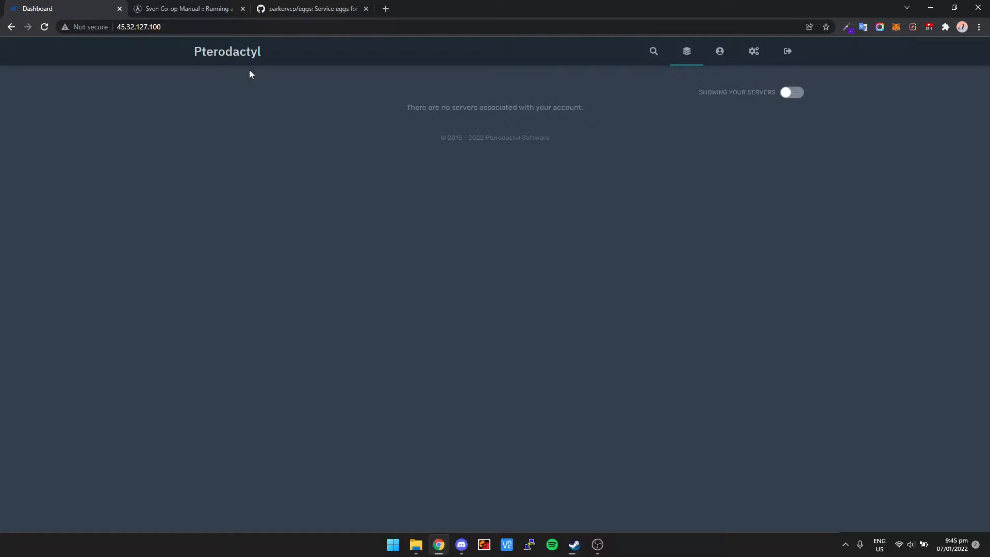
{"action": "mouse_move", "coordinate": [235, 56]}
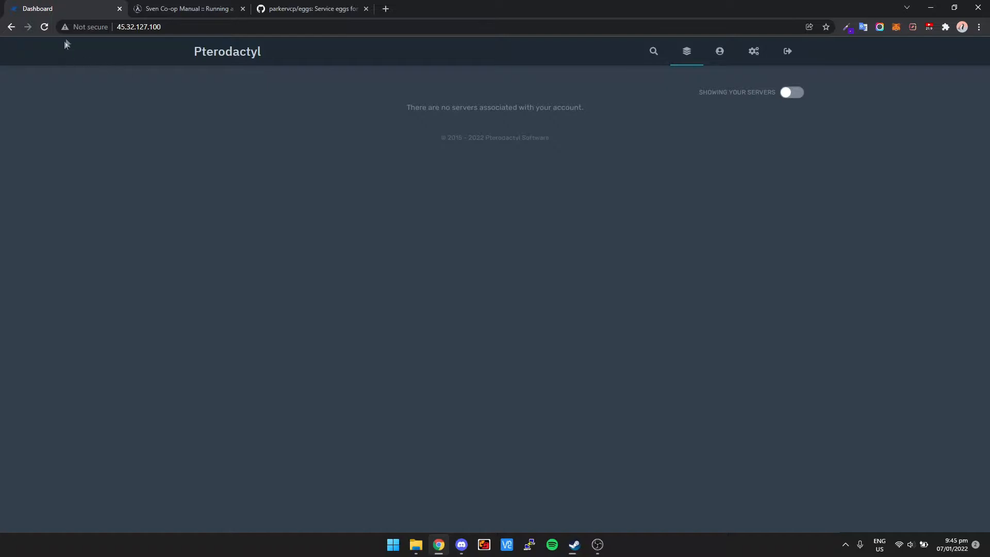
{"action": "mouse_move", "coordinate": [227, 60]}
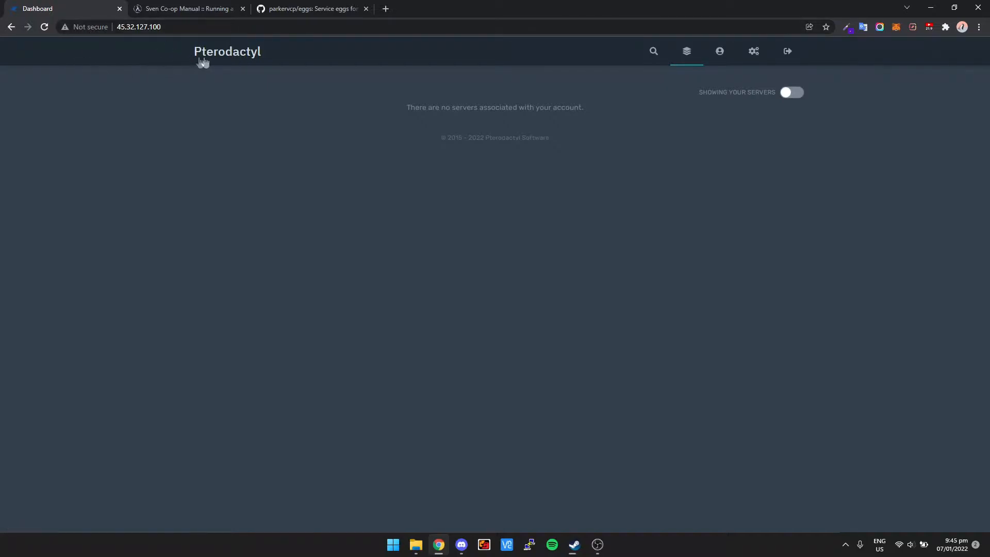
{"action": "mouse_move", "coordinate": [516, 171]}
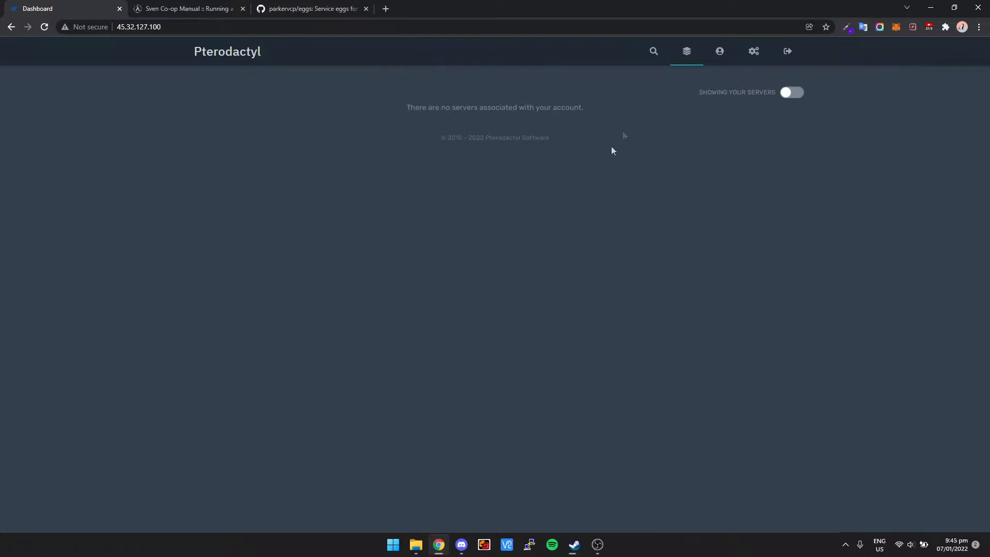
{"action": "mouse_move", "coordinate": [597, 124]}
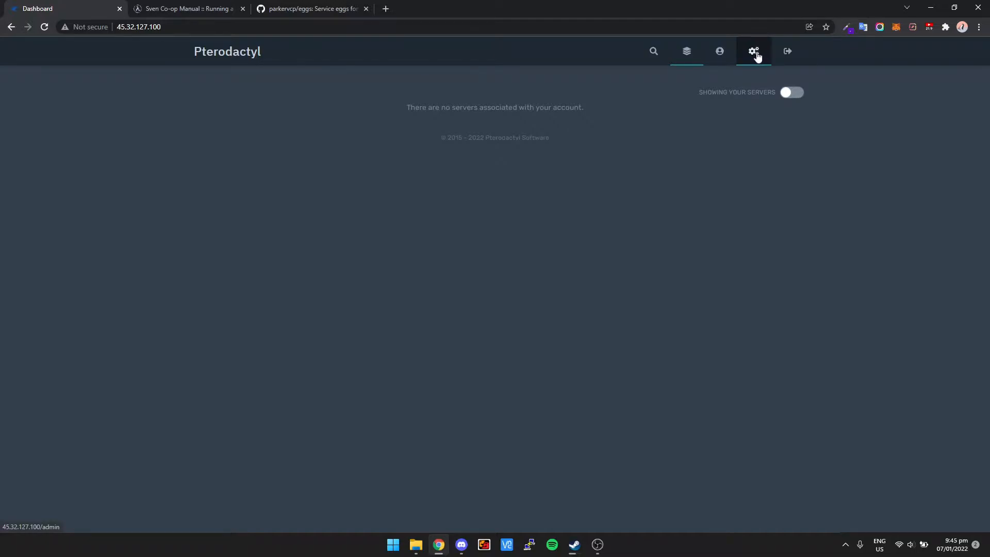
In the admin Nests page, create and save a nest named 'Custom Games'.
{"action": "left_click", "coordinate": [753, 51]}
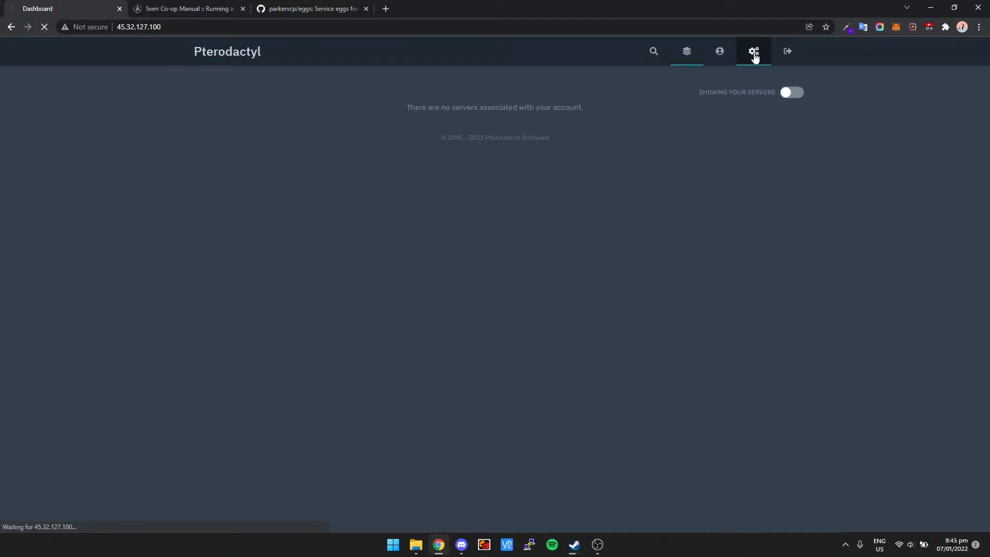
{"action": "left_click", "coordinate": [753, 51]}
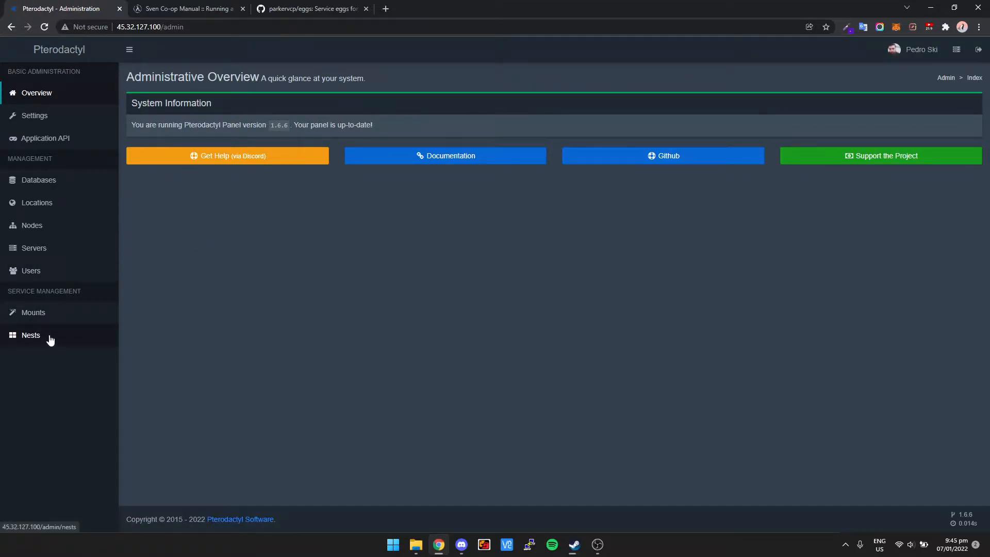
{"action": "left_click", "coordinate": [30, 335]}
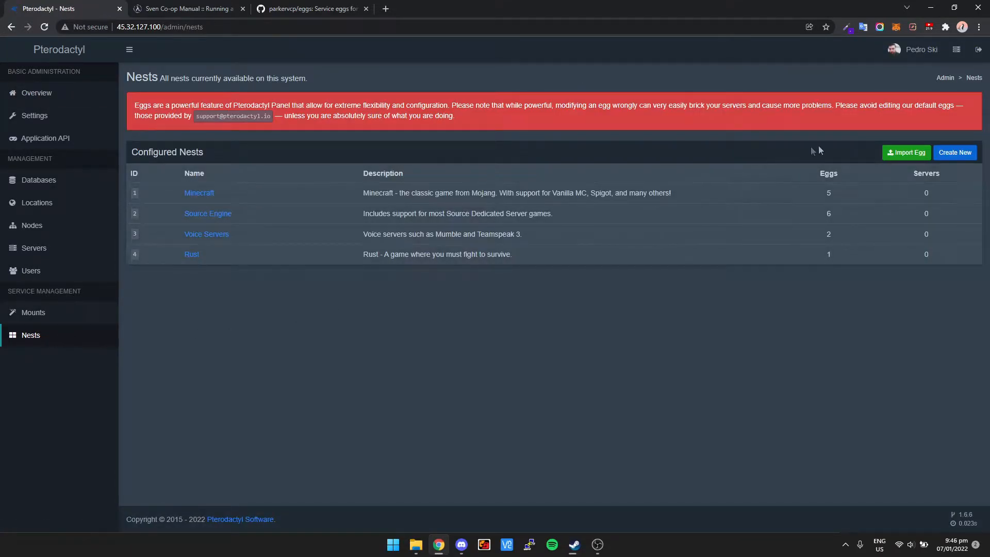
{"action": "left_click", "coordinate": [954, 152]}
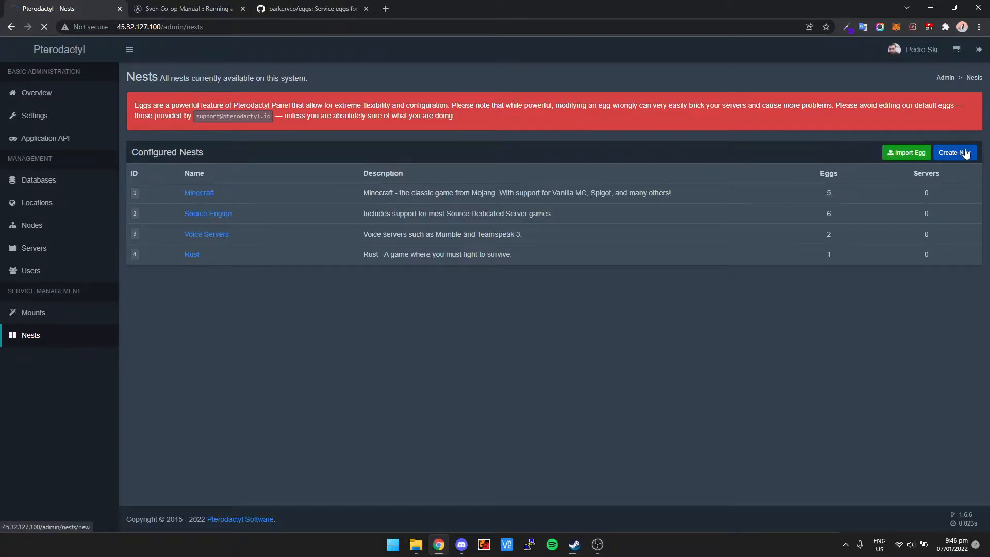
{"action": "left_click", "coordinate": [955, 152]}
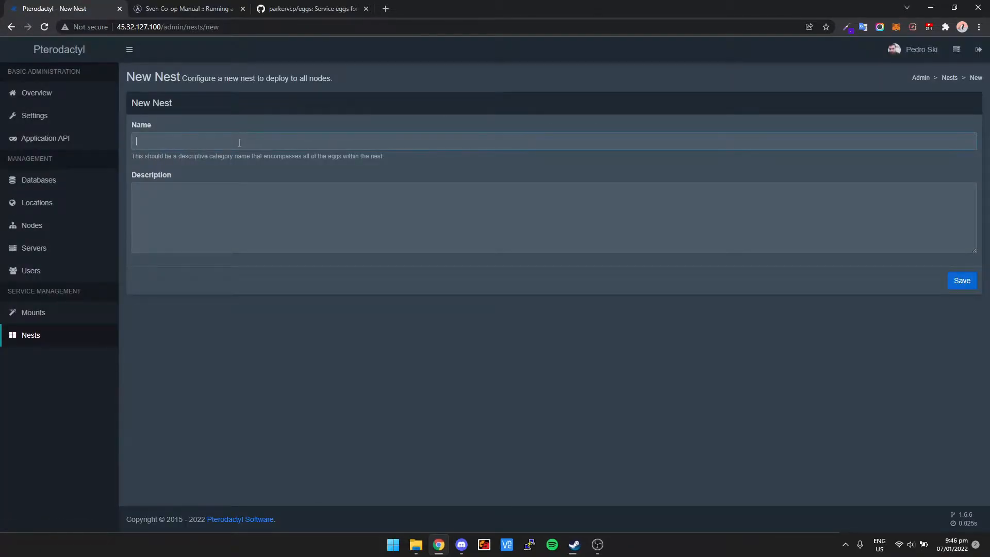
{"action": "type", "text": "Custom Game"}
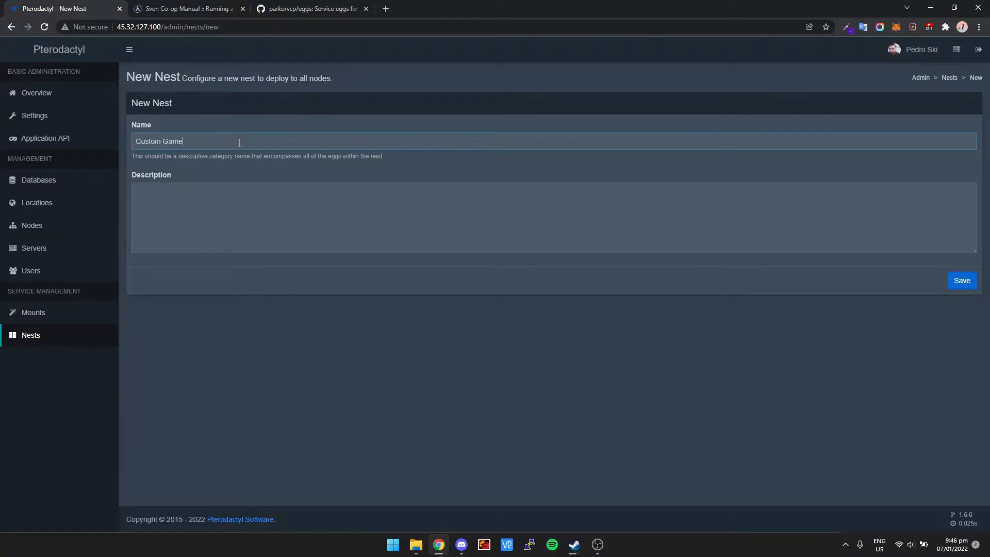
{"action": "left_click", "coordinate": [962, 281]}
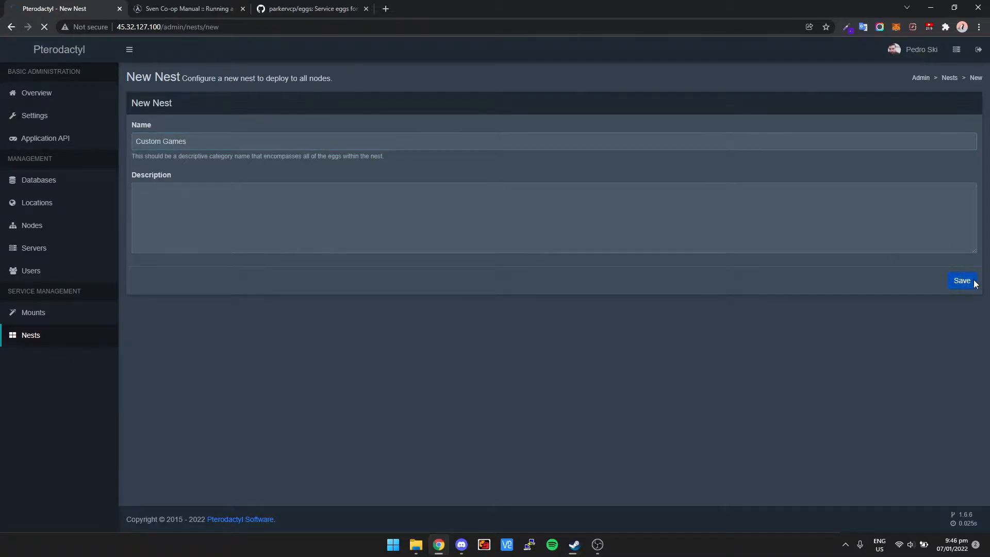
{"action": "left_click", "coordinate": [961, 280]}
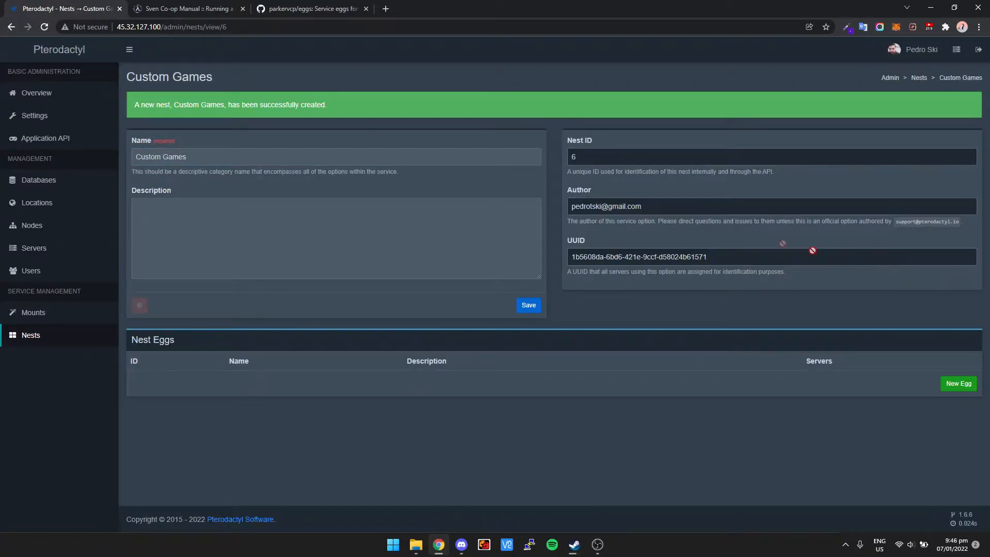
{"action": "left_click", "coordinate": [31, 335]}
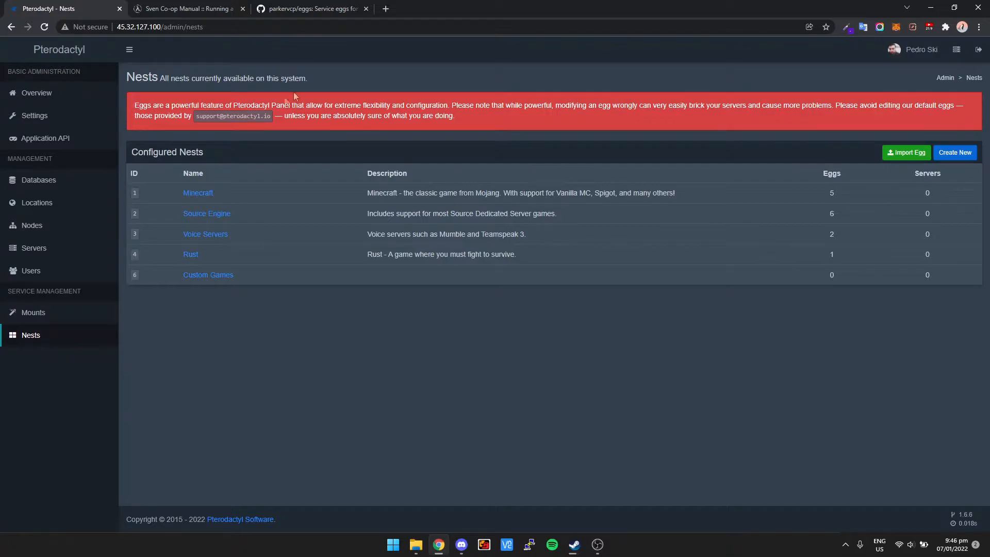
{"action": "mouse_move", "coordinate": [396, 61]}
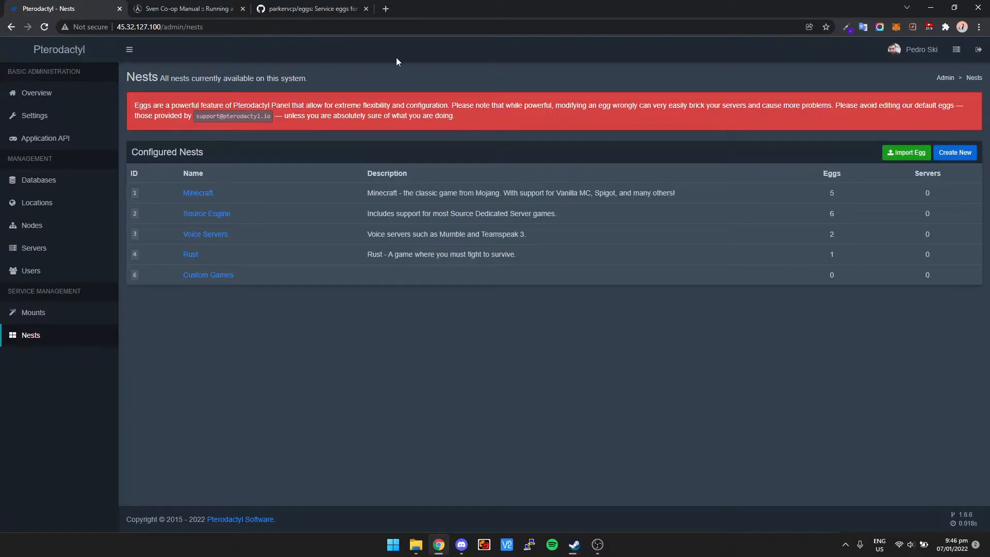
{"action": "mouse_move", "coordinate": [288, 59]}
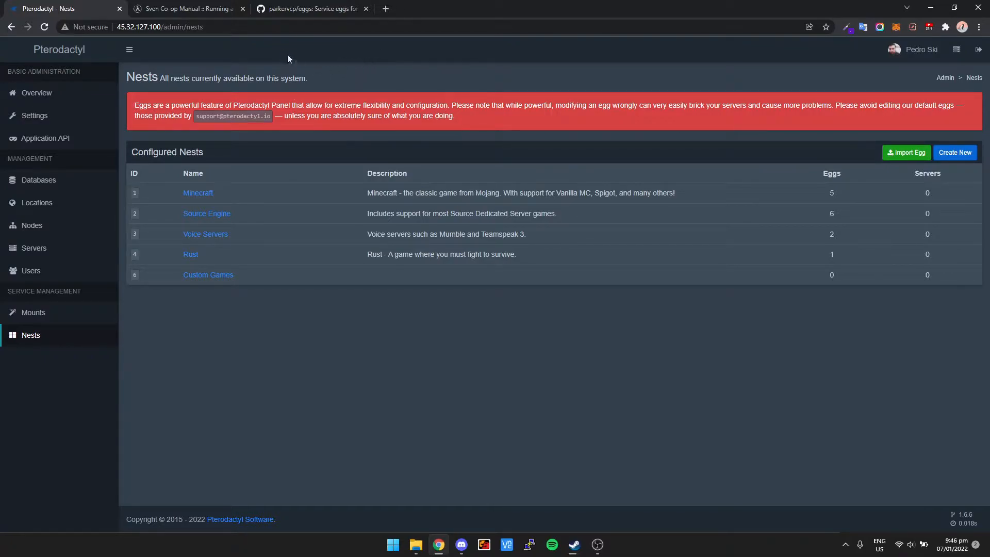
Browse the parkervcp/eggs repository's game_eggs folder on GitHub.
{"action": "left_click", "coordinate": [309, 8]}
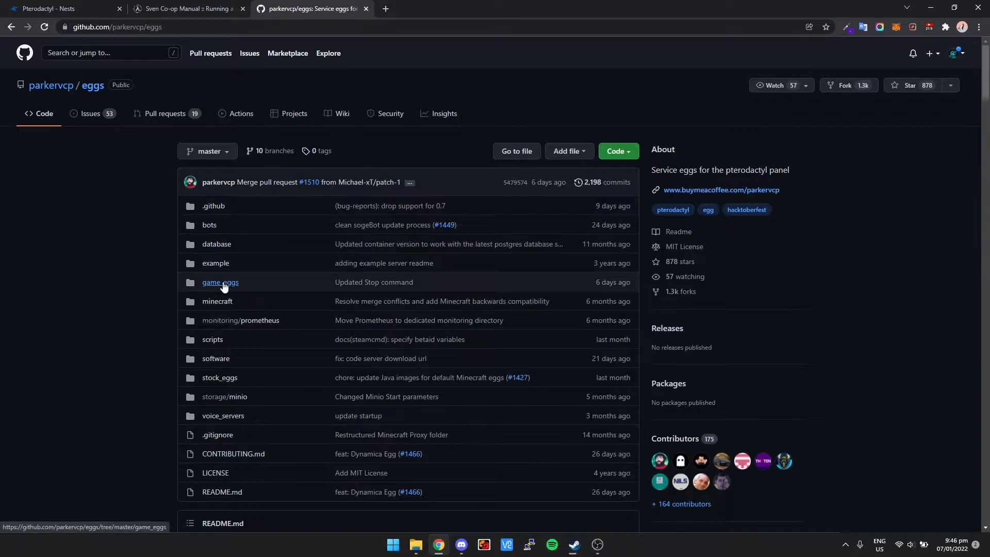
{"action": "left_click", "coordinate": [219, 282]}
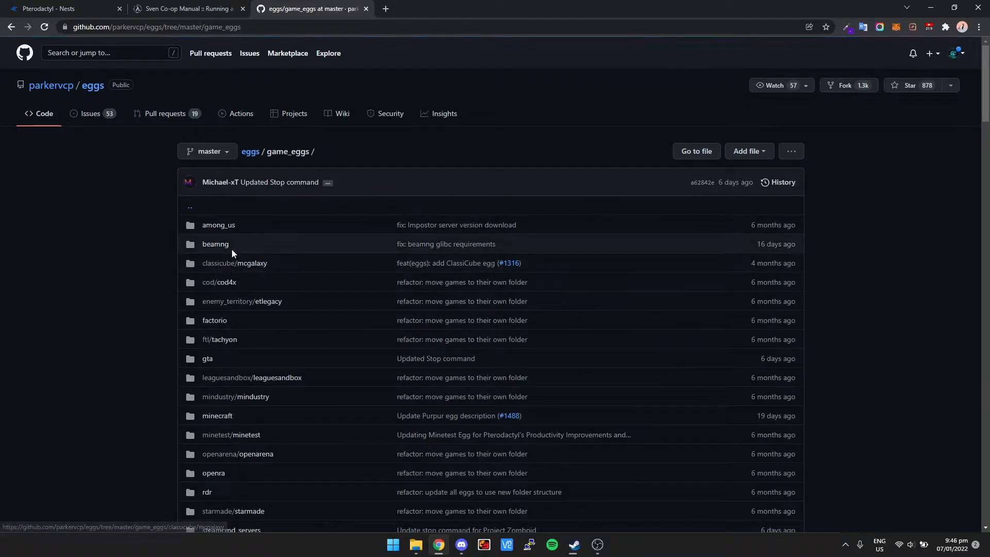
{"action": "scroll", "scroll_direction": "down", "scroll_amount": 3}
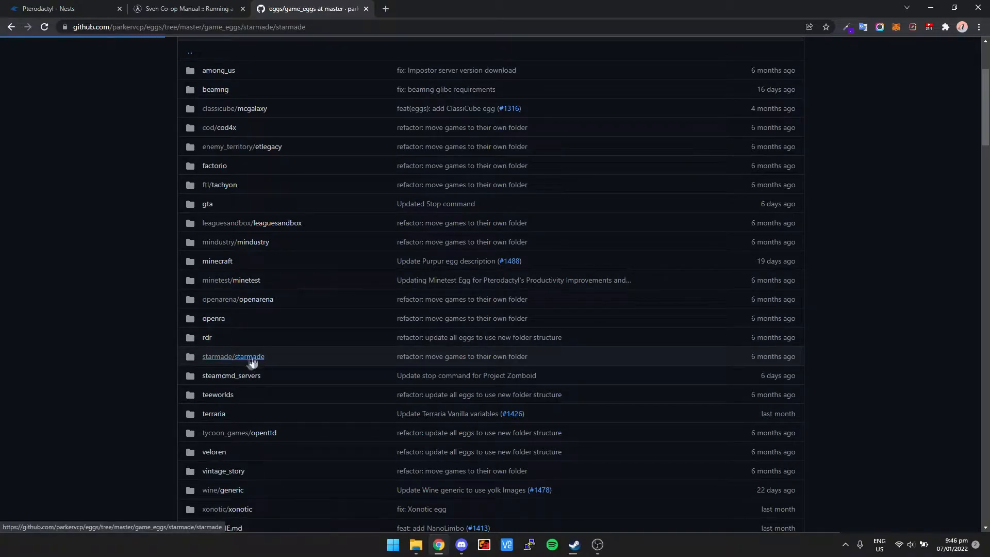
{"action": "left_click", "coordinate": [234, 356]}
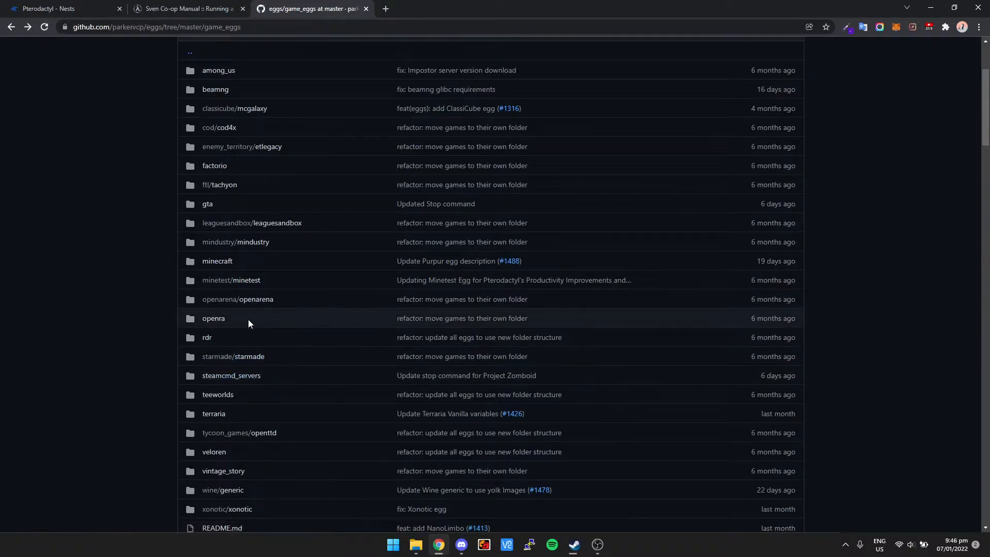
{"action": "scroll", "scroll_direction": "down", "scroll_amount": 3}
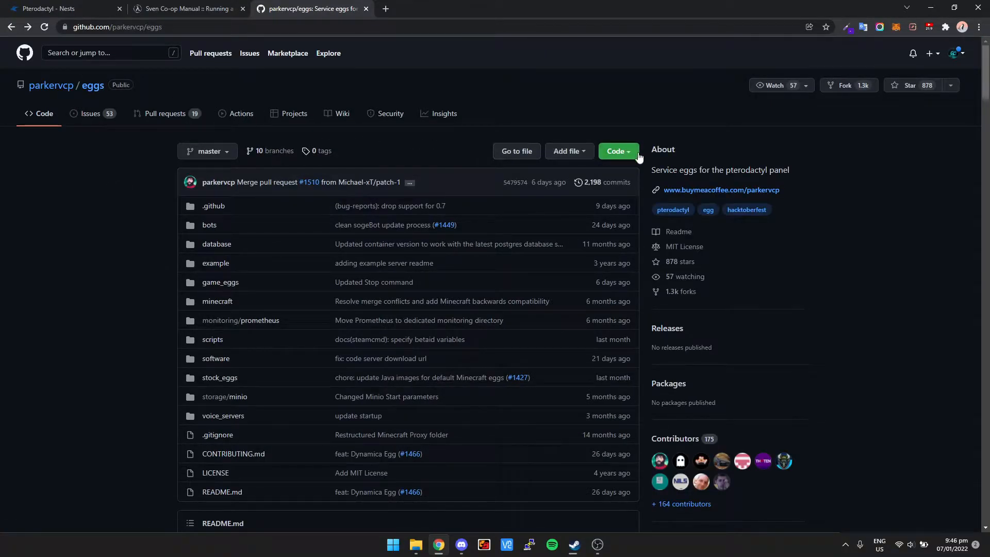
Download the repository as eggs-master.zip and open the Downloads folder.
{"action": "left_click", "coordinate": [617, 151]}
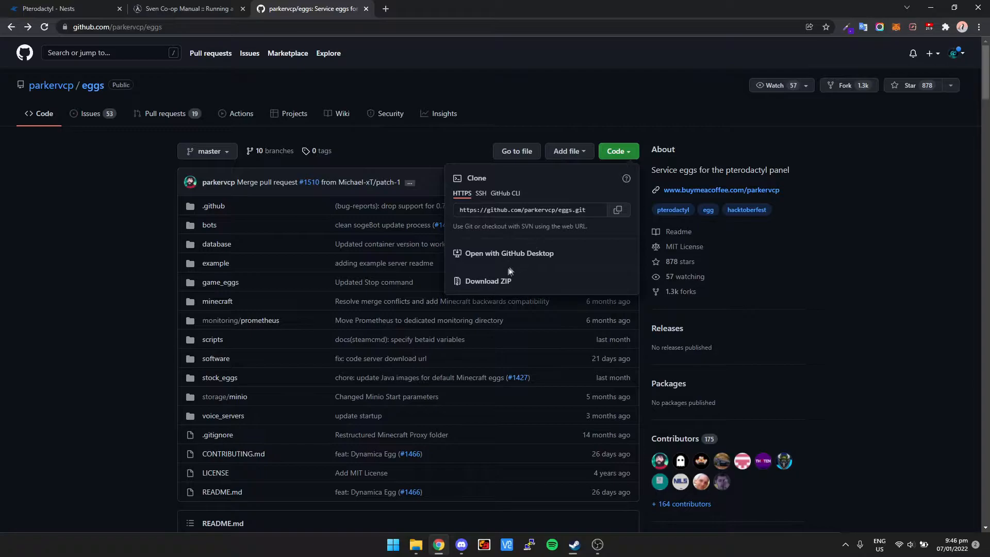
{"action": "left_click", "coordinate": [487, 281]}
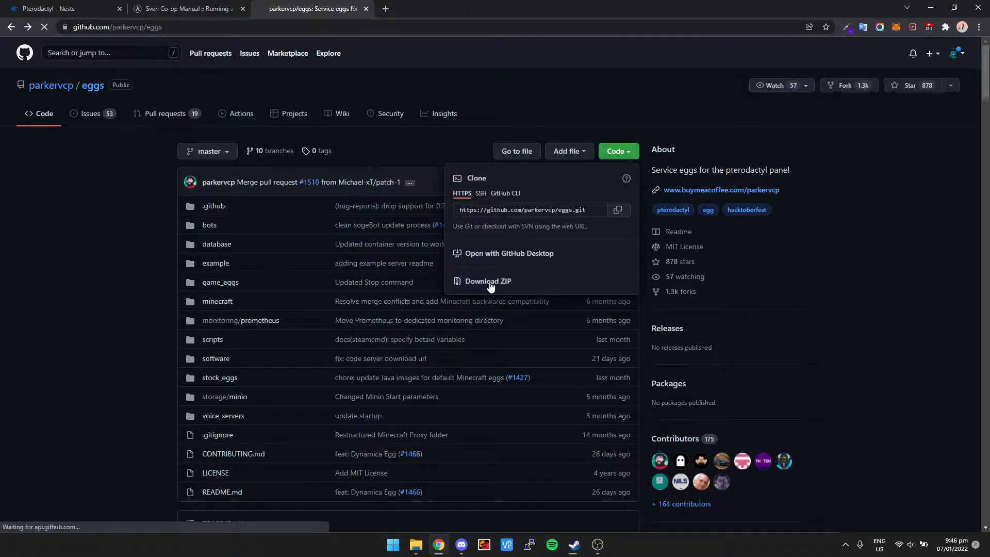
{"action": "left_click", "coordinate": [488, 285]}
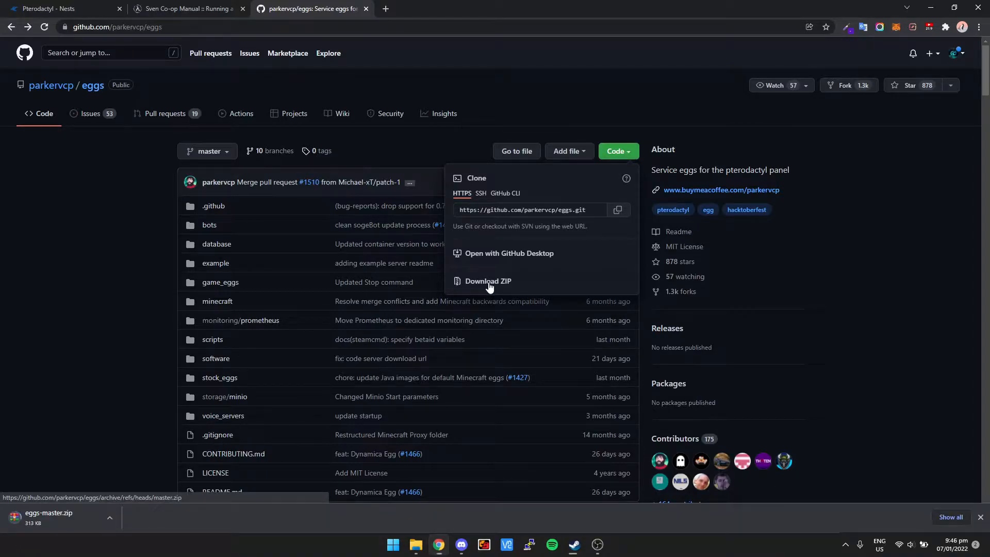
{"action": "left_click", "coordinate": [487, 281]}
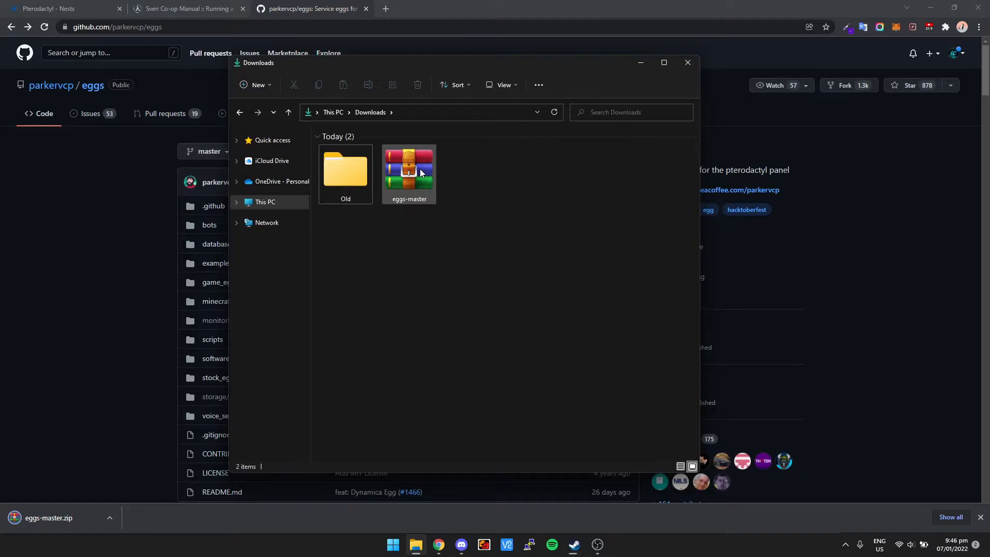
Extract eggs-master.zip with Extract All and open the inner eggs-master folder.
{"action": "right_click", "coordinate": [408, 173]}
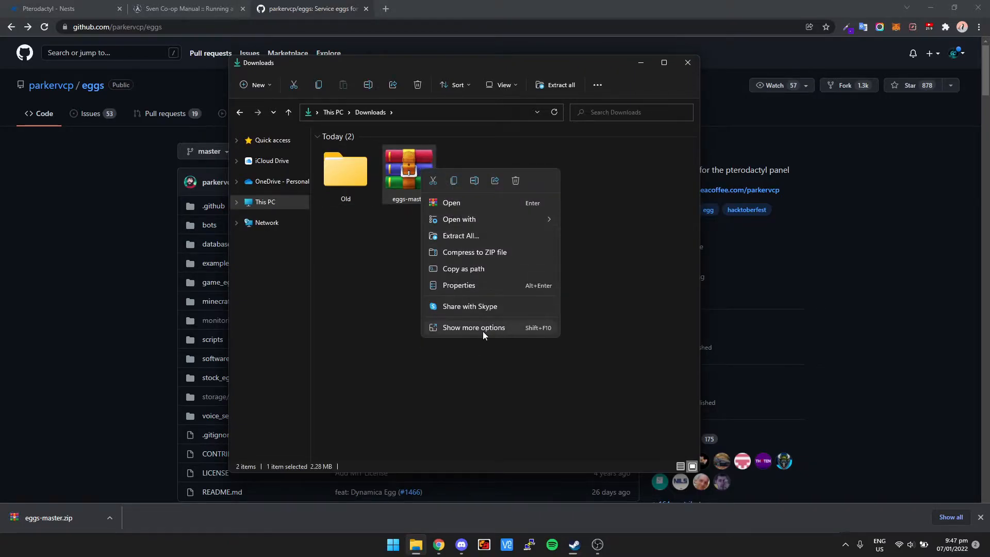
{"action": "left_click", "coordinate": [460, 235]}
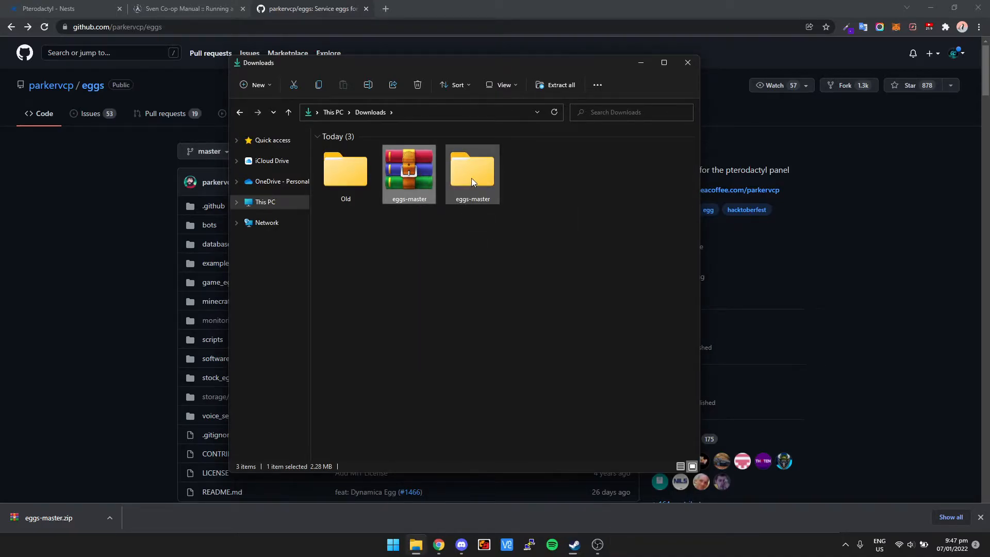
{"action": "double_click", "coordinate": [473, 171]}
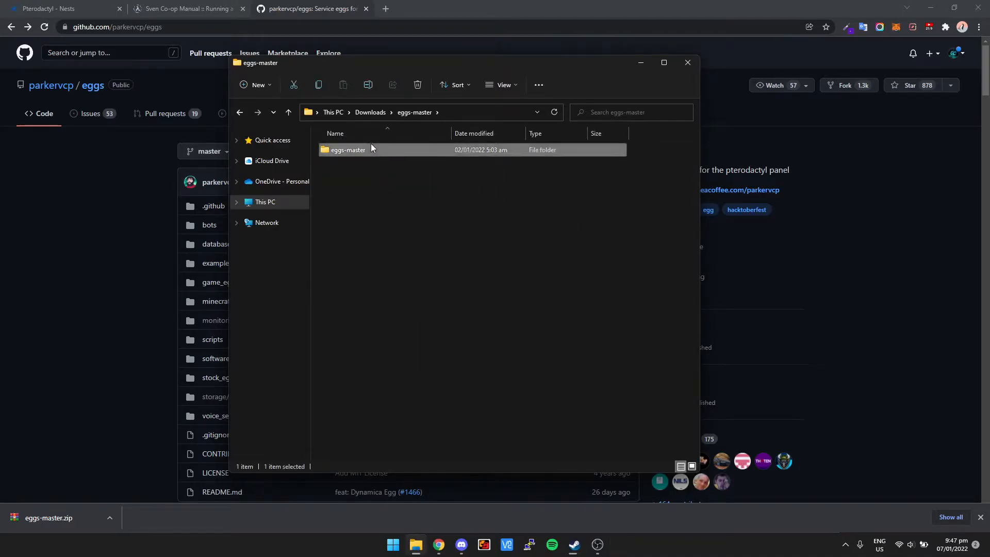
{"action": "double_click", "coordinate": [347, 150]}
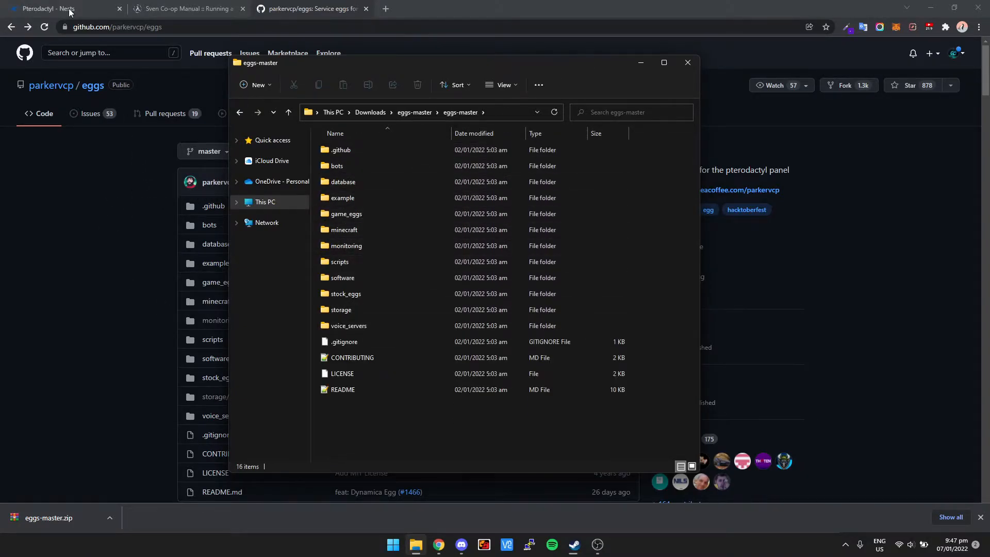
{"action": "left_click", "coordinate": [60, 9]}
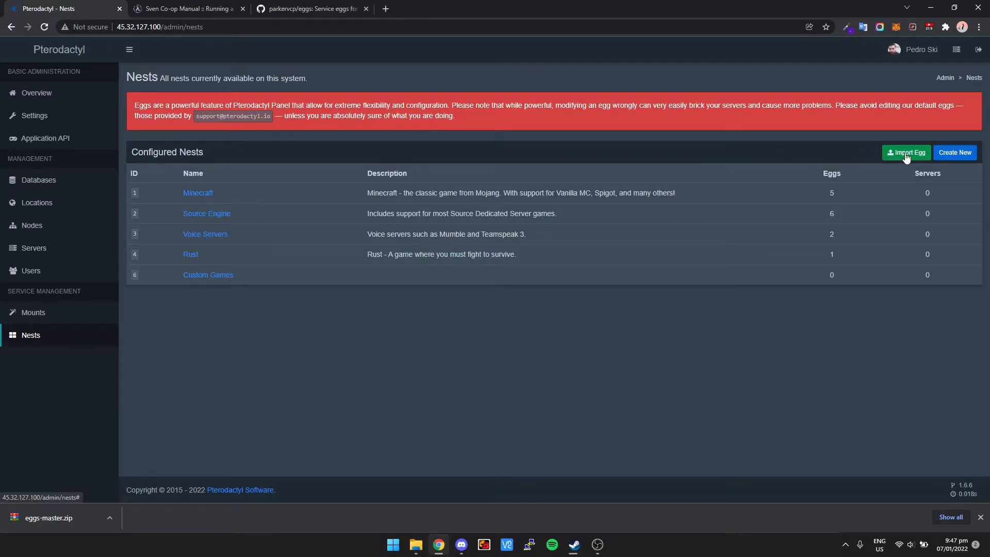
Import an egg, choosing game_eggs > steamcmd_servers > svencoop > egg-sven-co-op.json.
{"action": "left_click", "coordinate": [906, 152]}
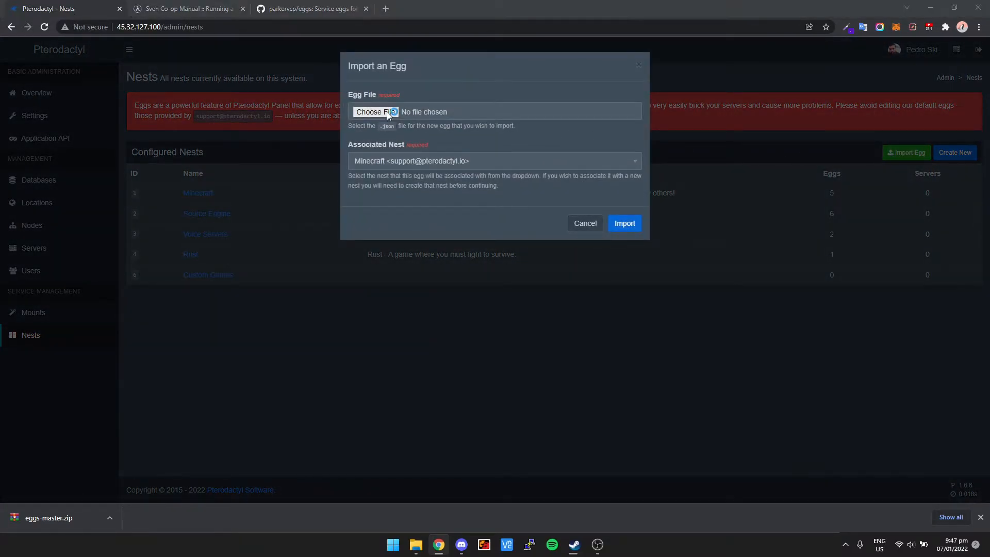
{"action": "left_click", "coordinate": [374, 112]}
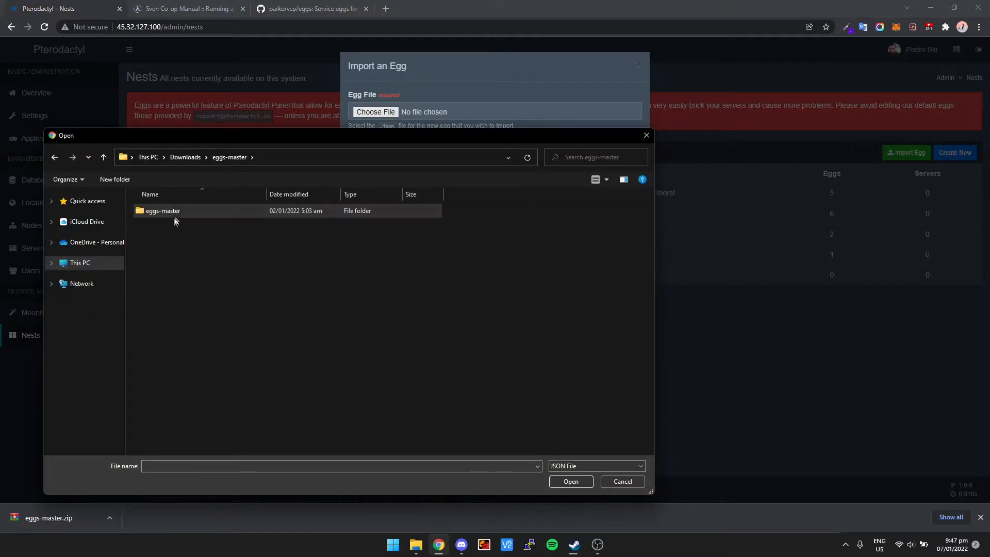
{"action": "double_click", "coordinate": [162, 211]}
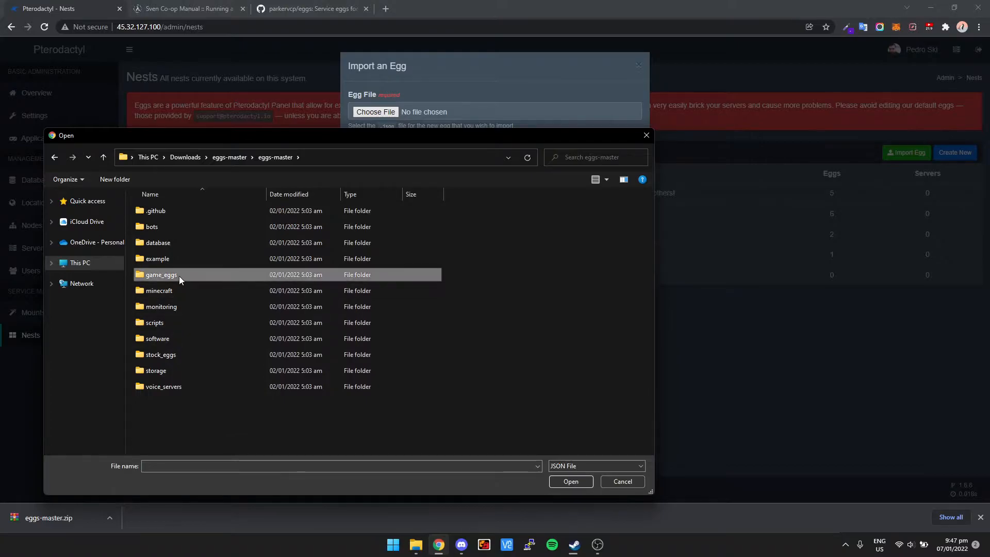
{"action": "double_click", "coordinate": [160, 274]}
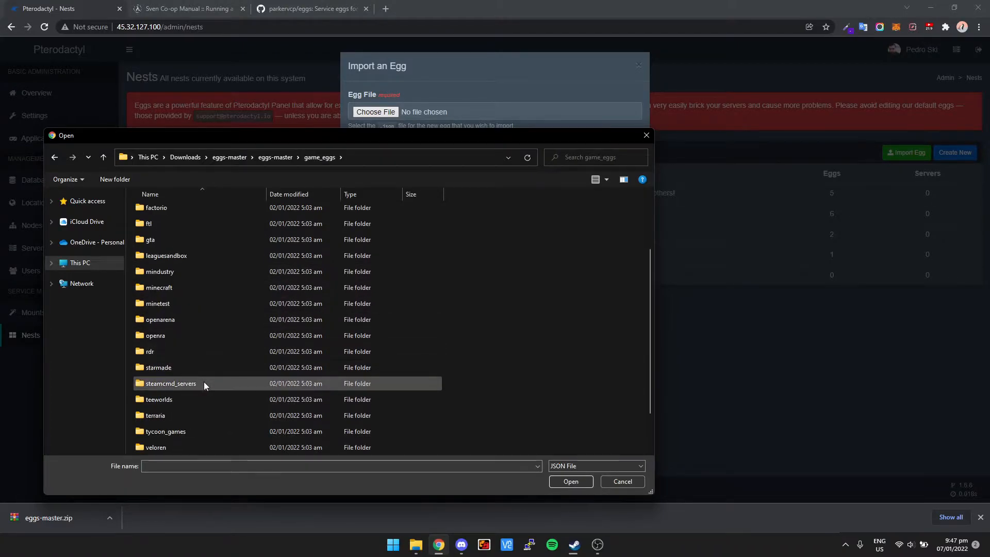
{"action": "double_click", "coordinate": [171, 384]}
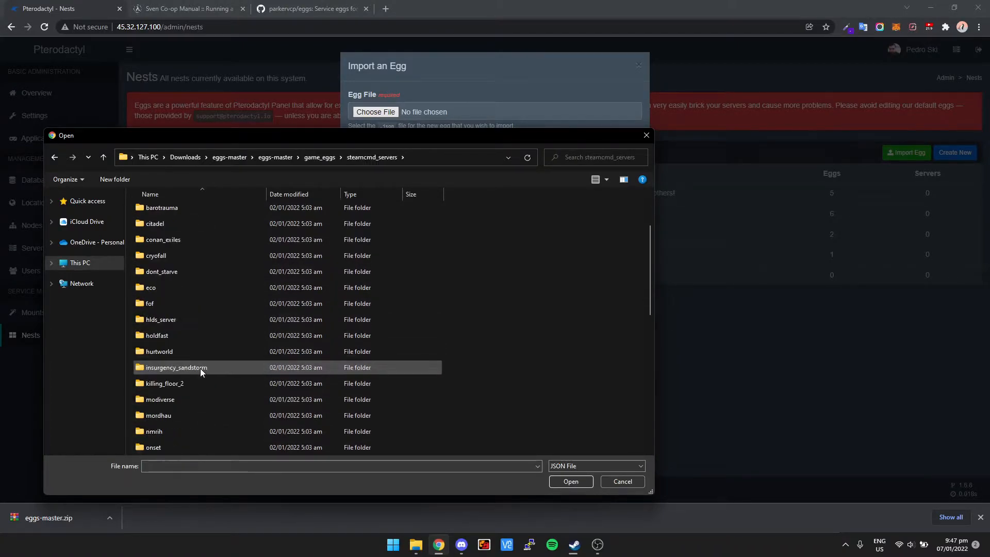
{"action": "scroll", "scroll_direction": "down", "scroll_amount": 3}
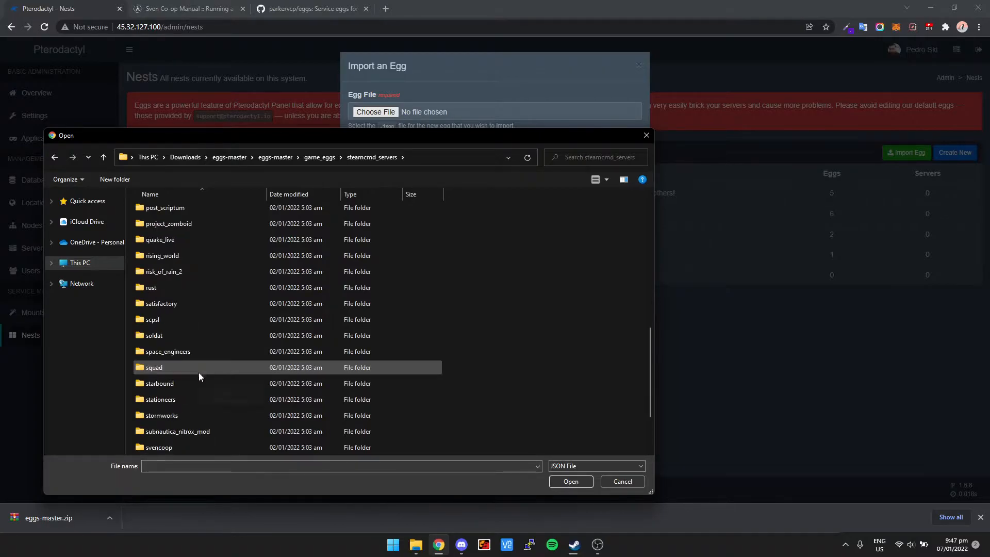
{"action": "scroll", "scroll_direction": "down", "scroll_amount": 3}
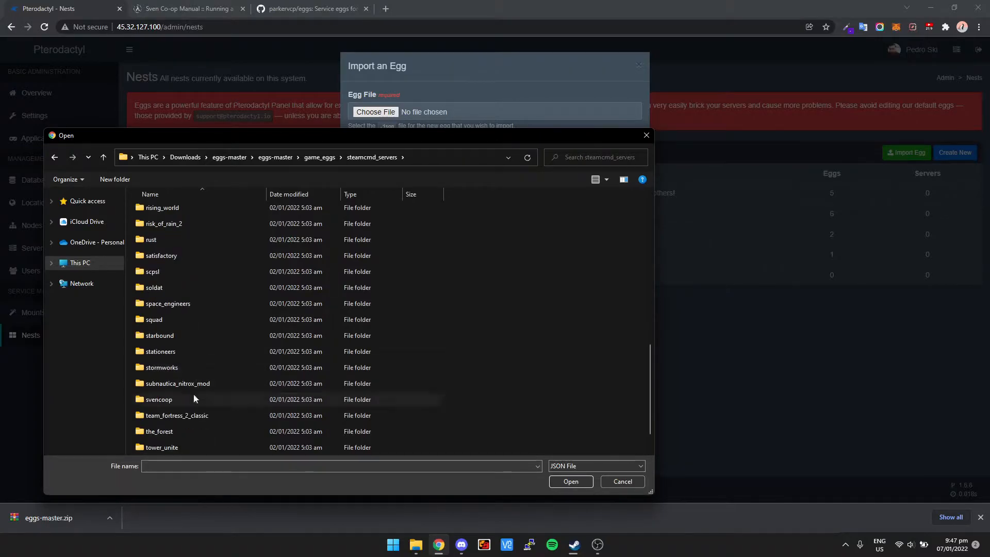
{"action": "double_click", "coordinate": [158, 399]}
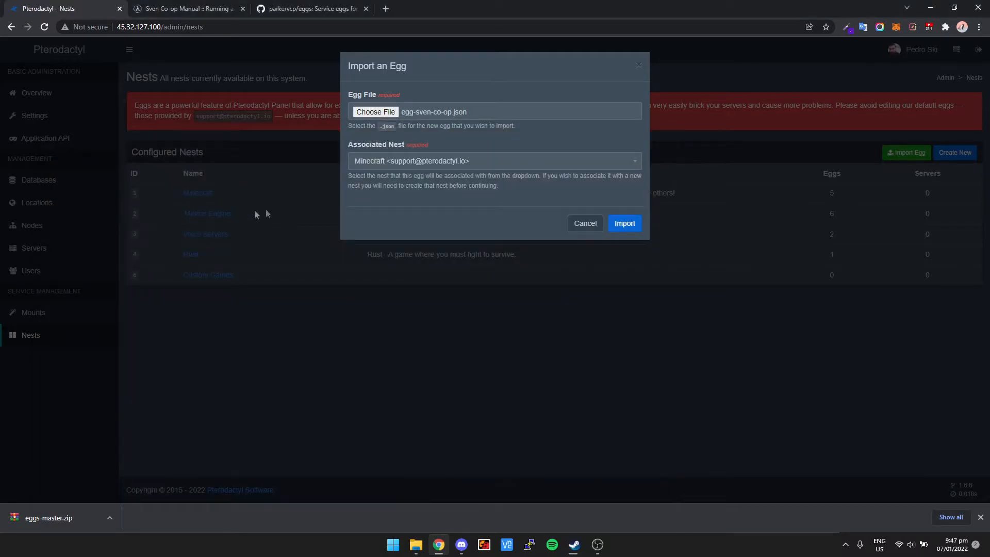
Associate the Sven Co-op egg with the Custom Games nest and import it.
{"action": "left_click", "coordinate": [495, 160]}
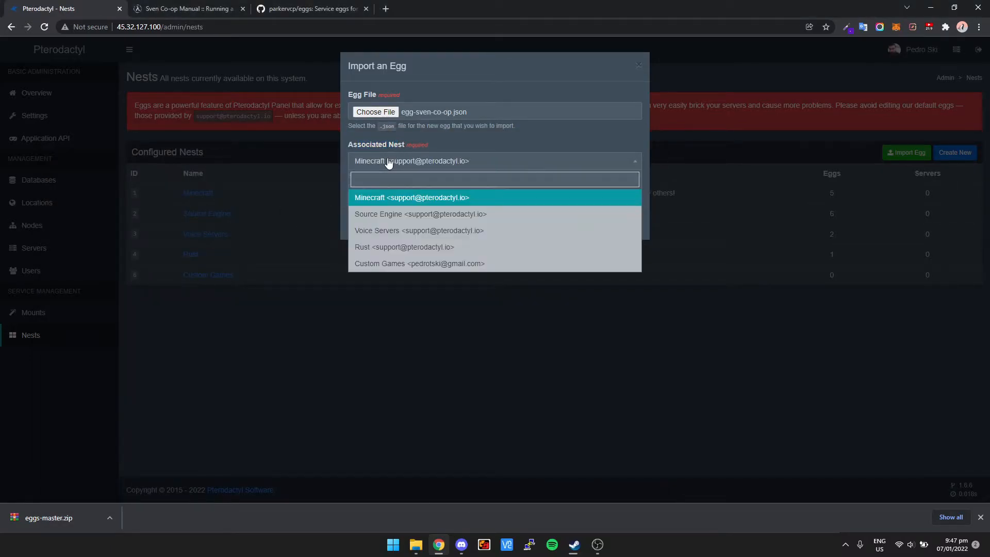
{"action": "mouse_move", "coordinate": [404, 263]}
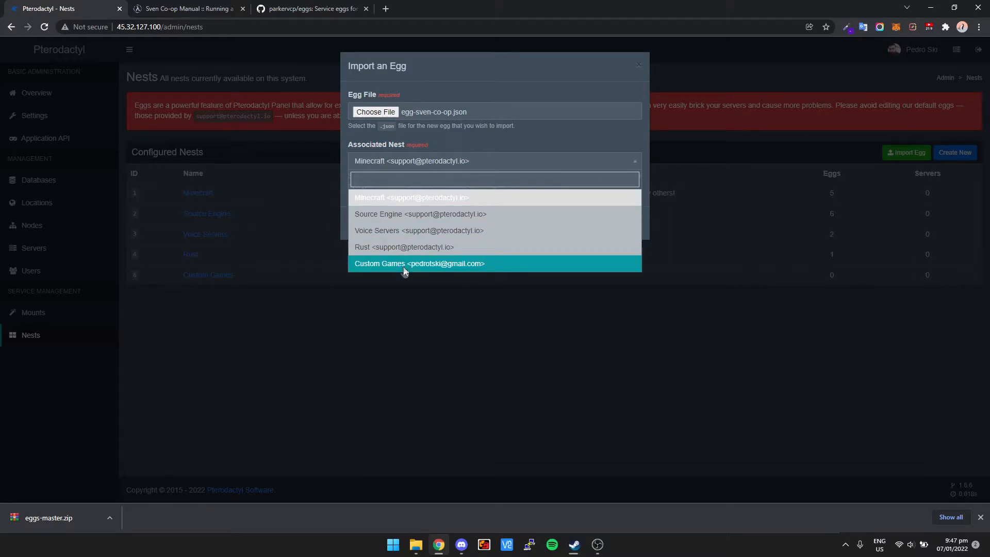
{"action": "left_click", "coordinate": [419, 264]}
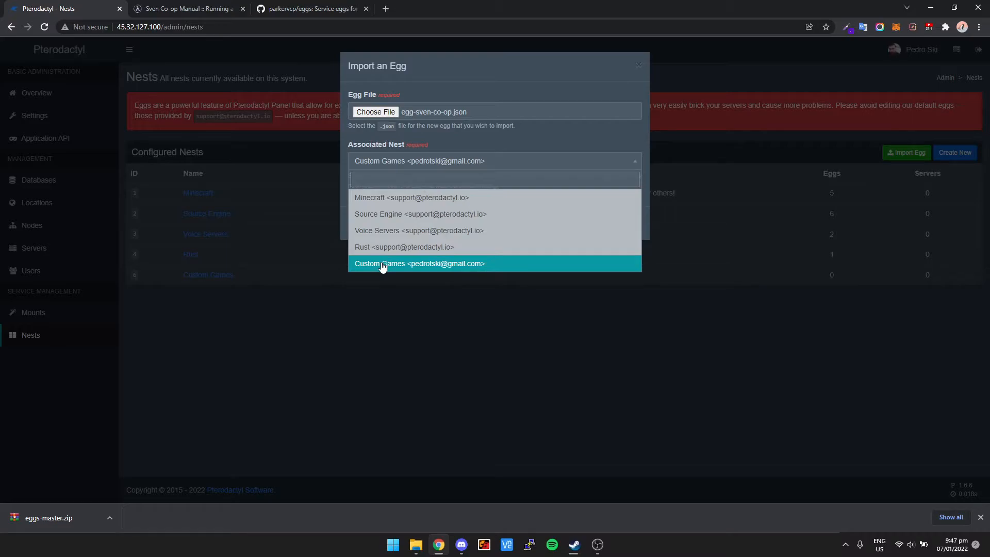
{"action": "left_click", "coordinate": [420, 263]}
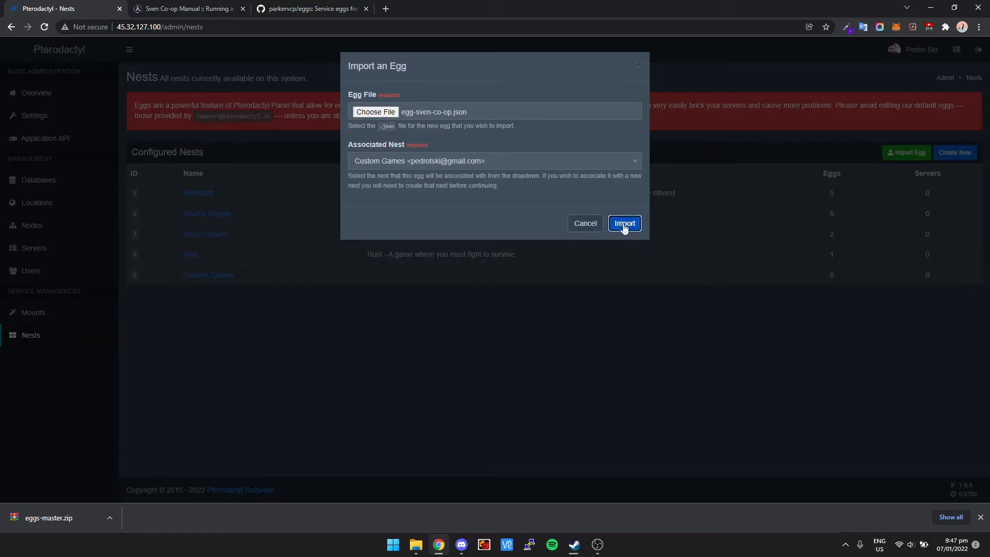
{"action": "left_click", "coordinate": [625, 223]}
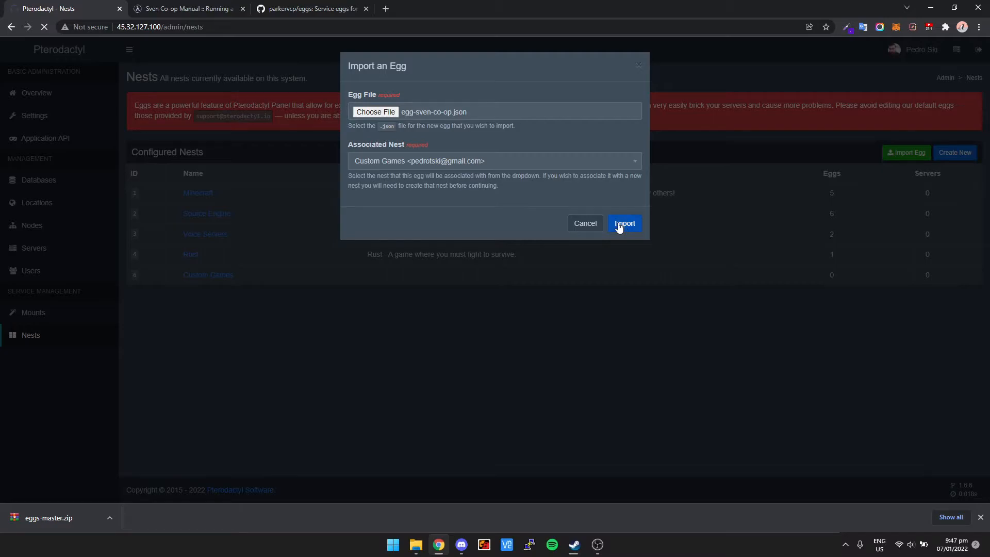
{"action": "left_click", "coordinate": [624, 223]}
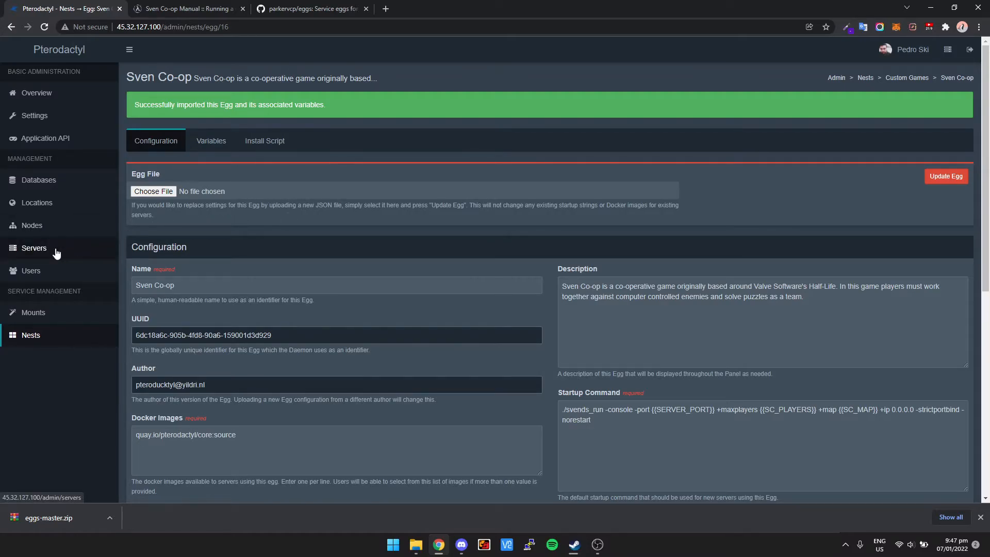
Start a new server and choose the 'pedr' account as its owner.
{"action": "left_click", "coordinate": [34, 248]}
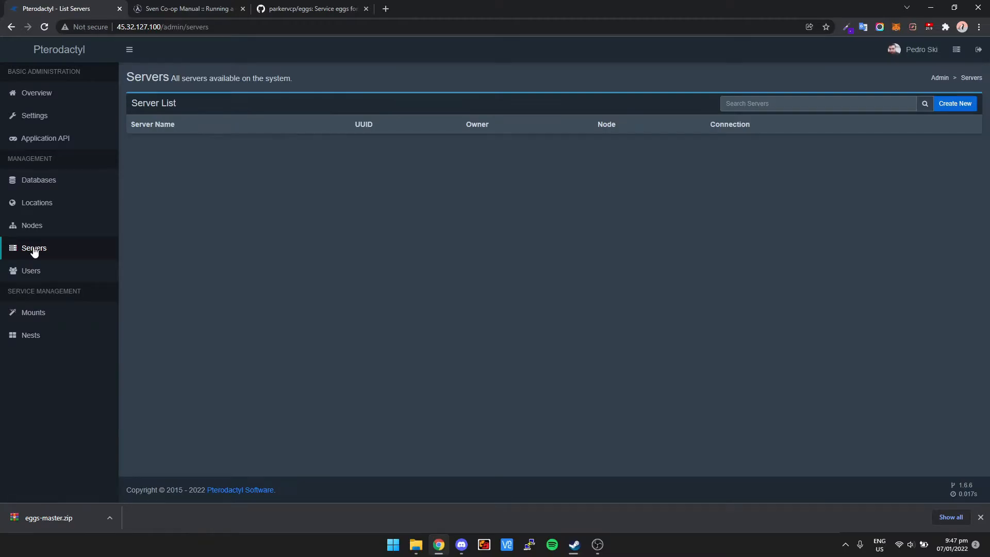
{"action": "left_click", "coordinate": [955, 103]}
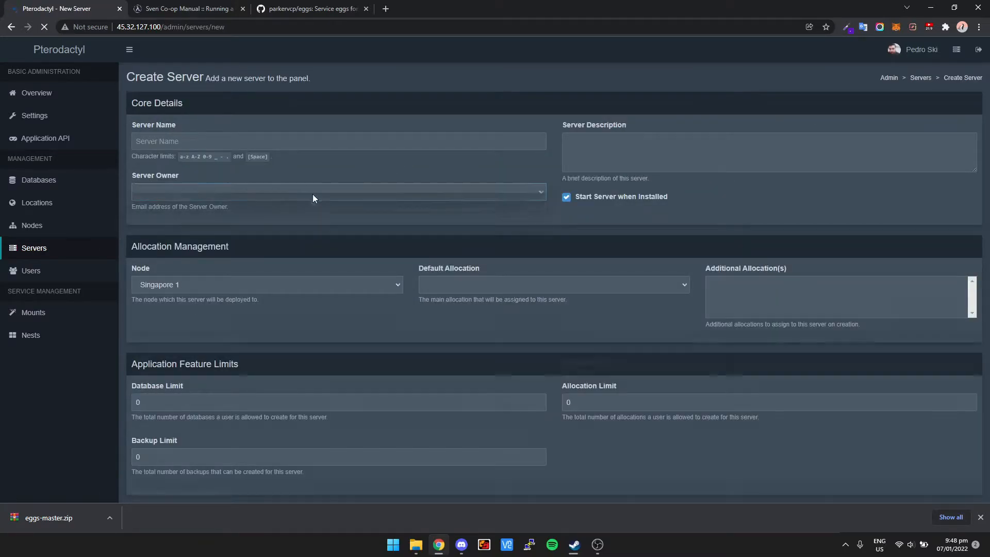
{"action": "type", "text": "pedr"}
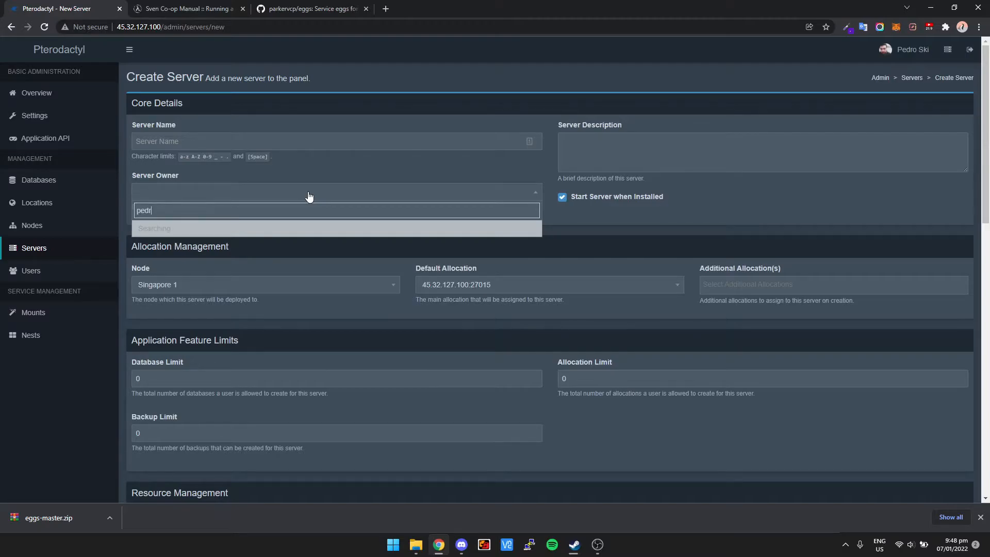
{"action": "left_click", "coordinate": [189, 210]}
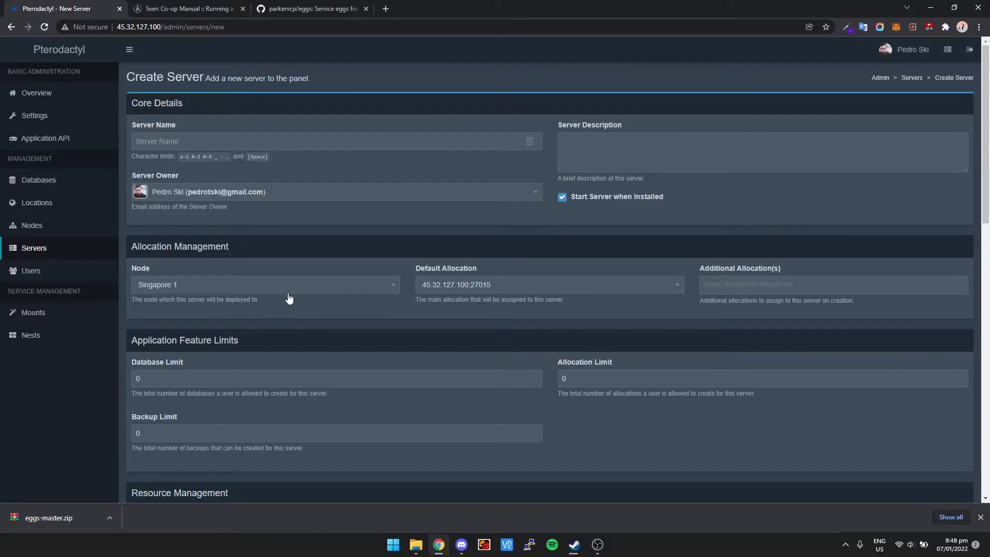
Set the server's memory and disk space limits to 0 (unlimited).
{"action": "scroll", "scroll_direction": "down", "scroll_amount": 3}
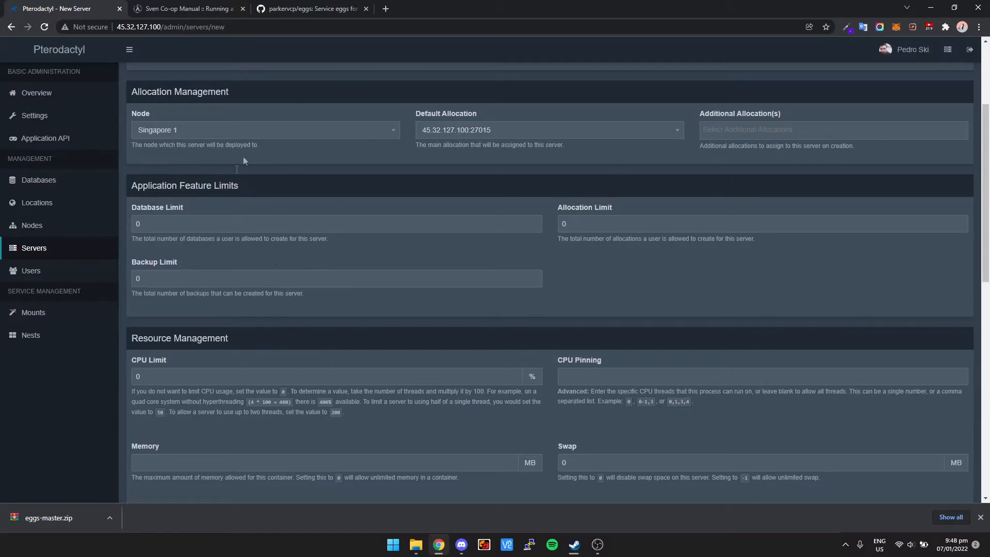
{"action": "scroll", "scroll_direction": "down", "scroll_amount": 3}
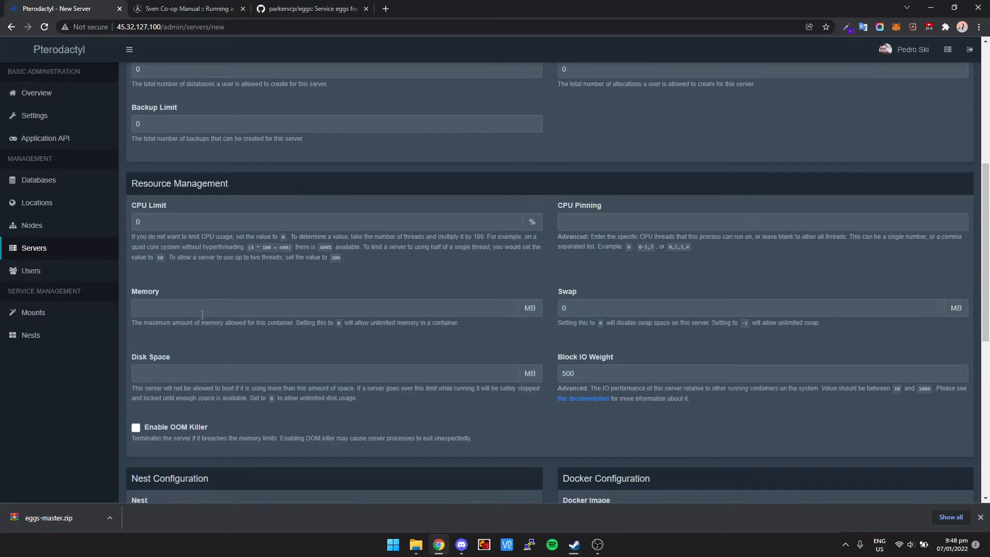
{"action": "left_click", "coordinate": [316, 307]}
{"action": "type", "text": "0"}
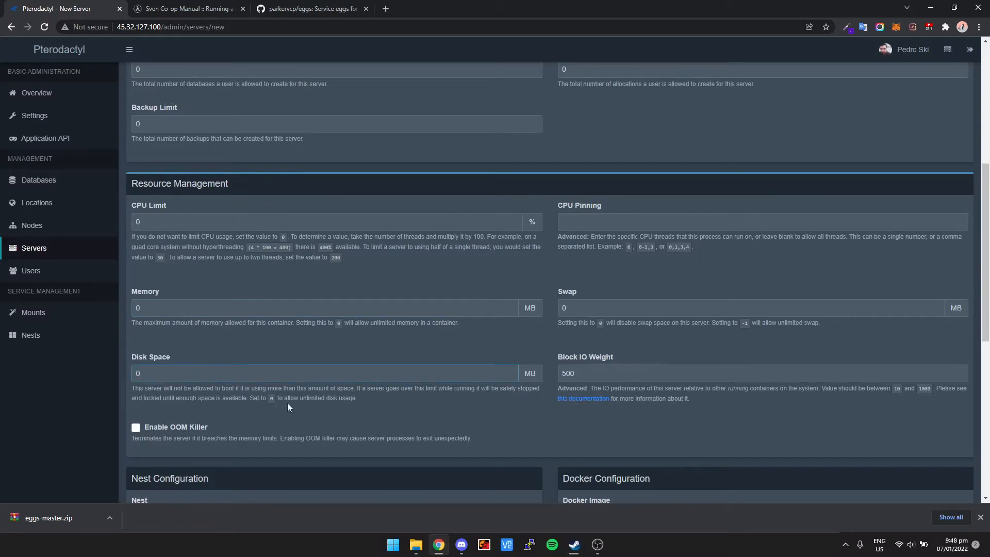
{"action": "left_click_drag", "start_coordinate": [250, 398], "coordinate": [338, 398]}
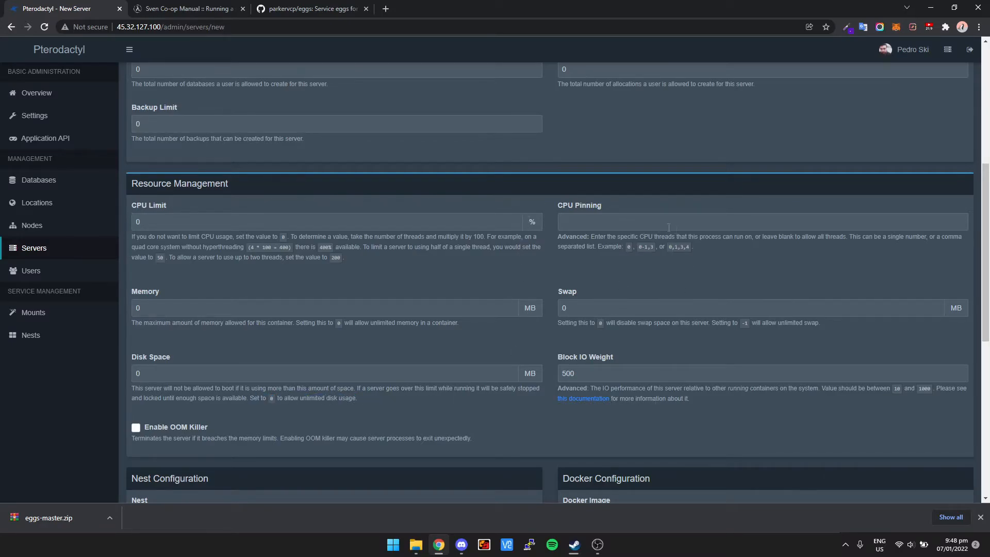
Select the Custom Games nest and Sven Co-op egg, then submit without a name.
{"action": "scroll", "scroll_direction": "down", "scroll_amount": 3}
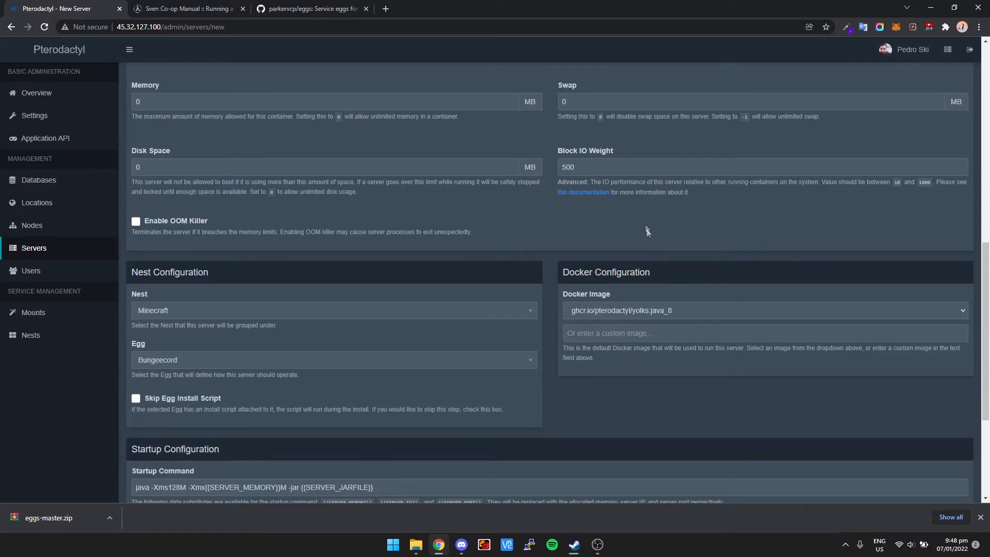
{"action": "scroll", "scroll_direction": "down", "scroll_amount": 3}
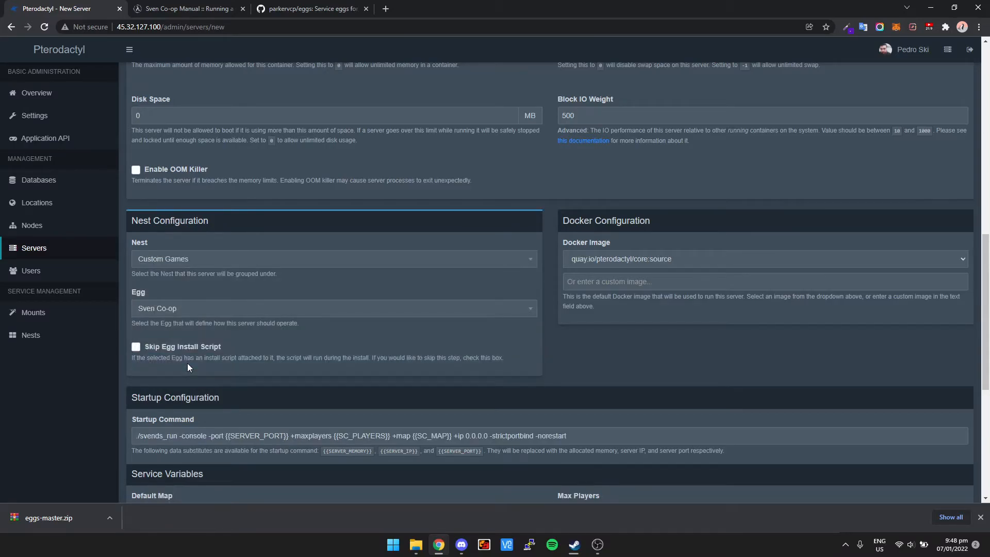
{"action": "mouse_move", "coordinate": [191, 259]}
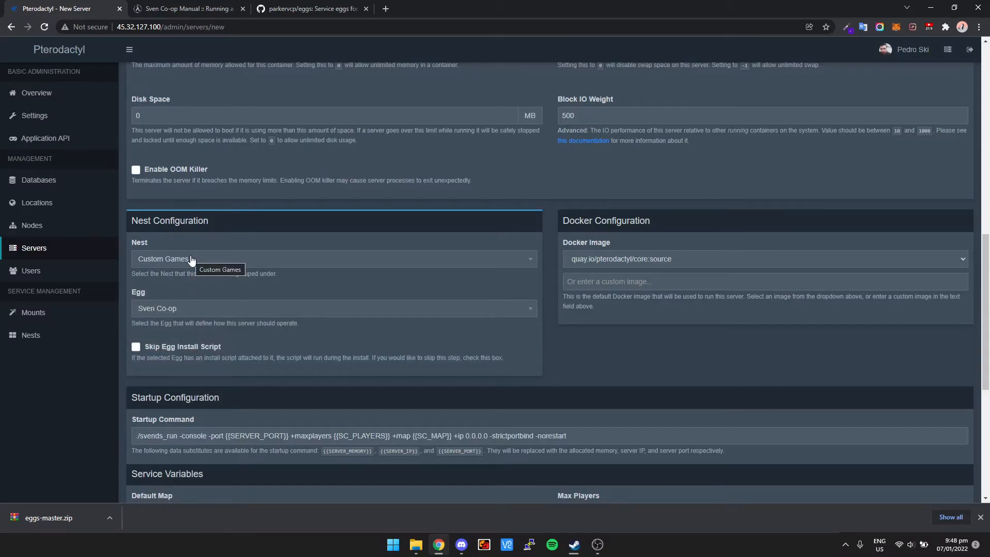
{"action": "mouse_move", "coordinate": [133, 288]}
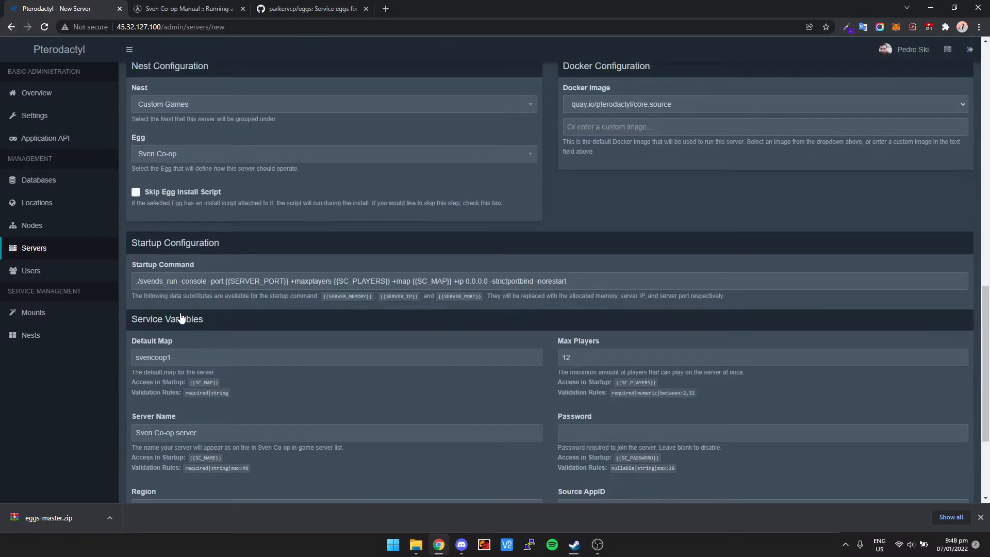
{"action": "scroll", "scroll_direction": "down", "scroll_amount": 3}
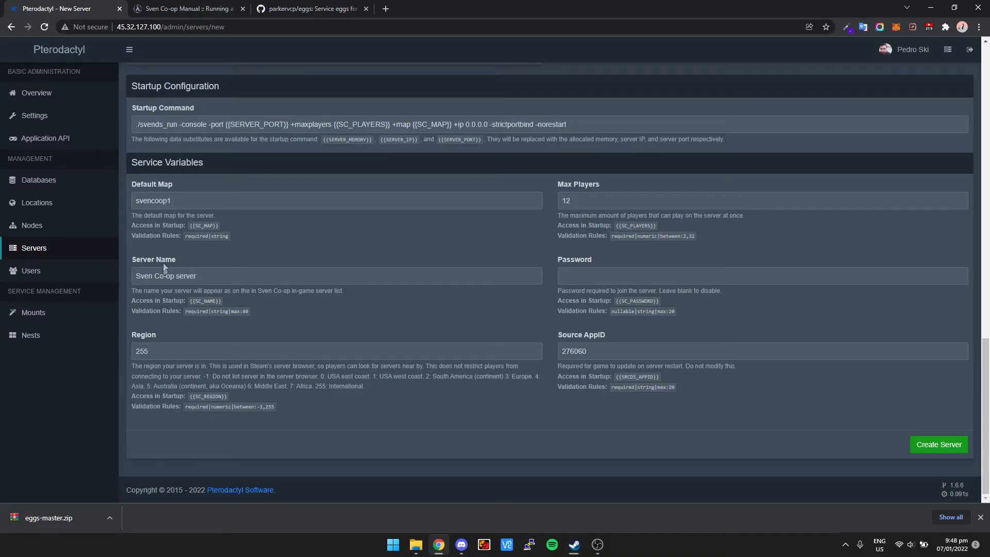
{"action": "mouse_move", "coordinate": [599, 204]}
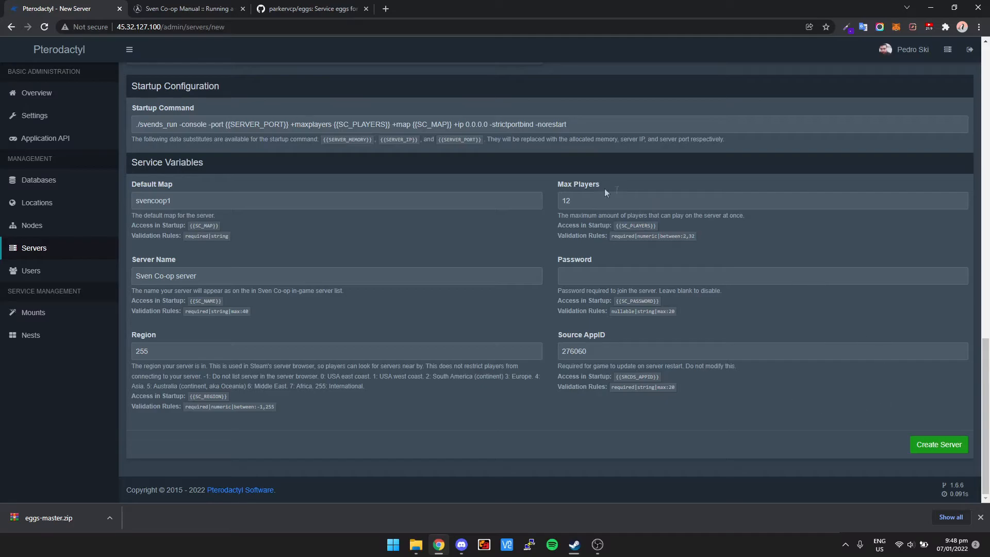
{"action": "left_click", "coordinate": [938, 445]}
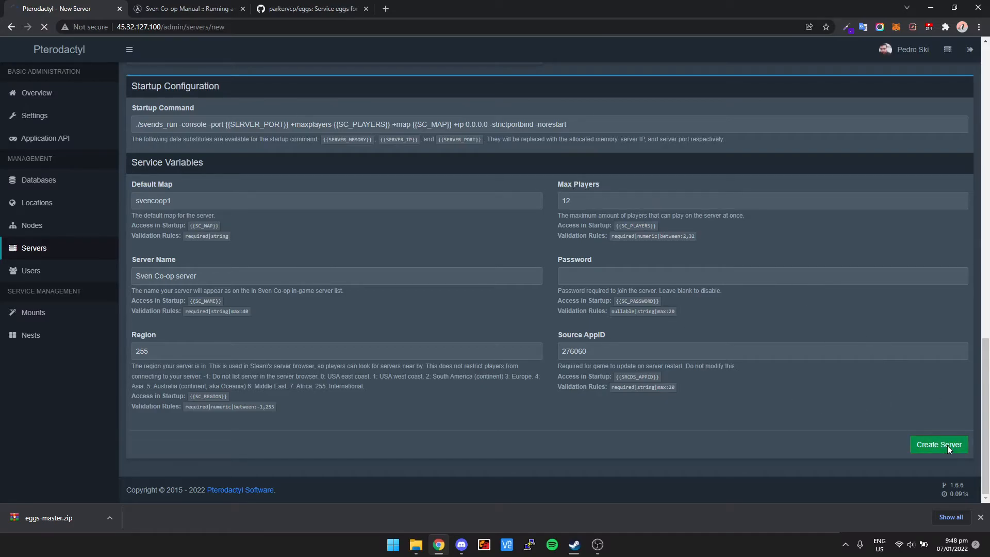
{"action": "left_click", "coordinate": [939, 444]}
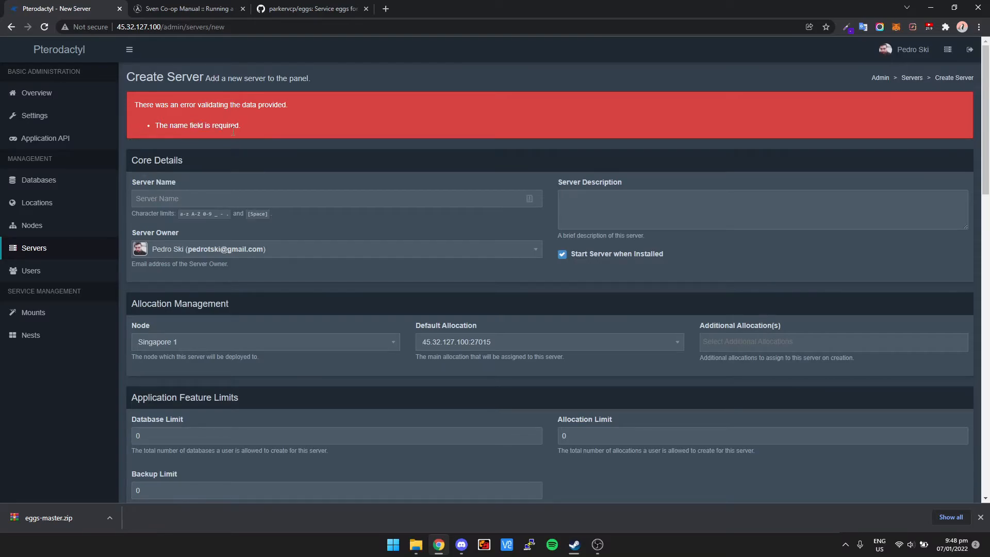
Enter the server name 'Sven' and resubmit the Create Server form.
{"action": "type", "text": "Sven"}
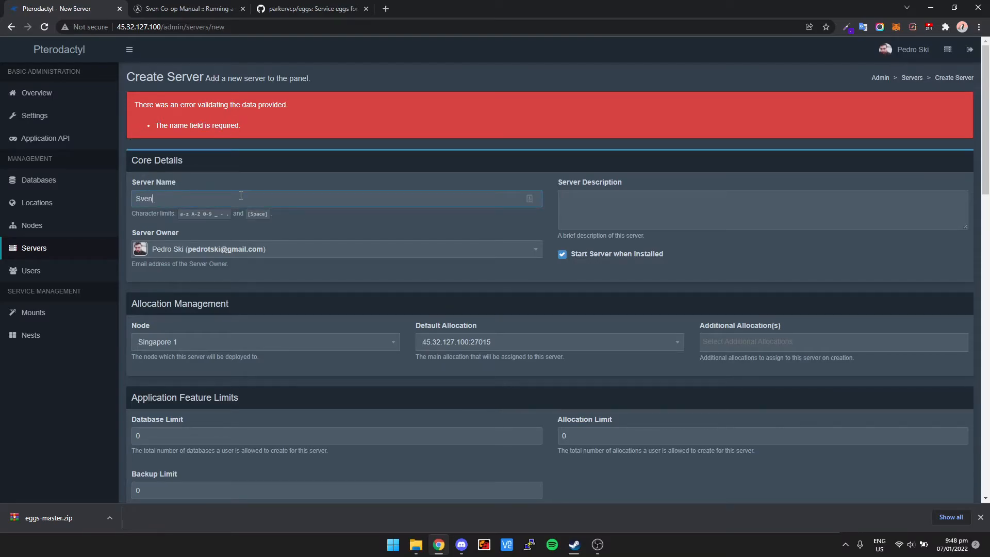
{"action": "scroll", "scroll_direction": "down", "scroll_amount": 3}
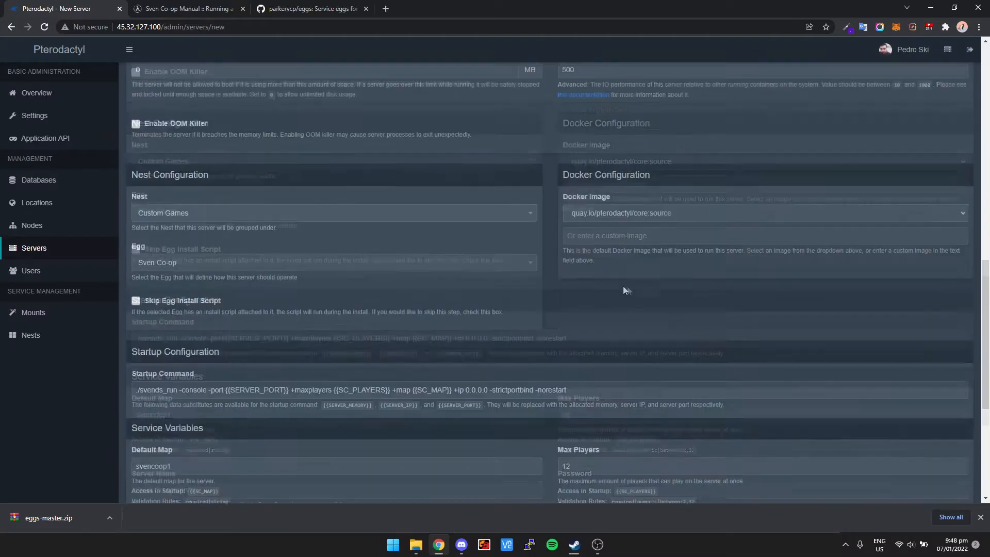
{"action": "left_click", "coordinate": [940, 444]}
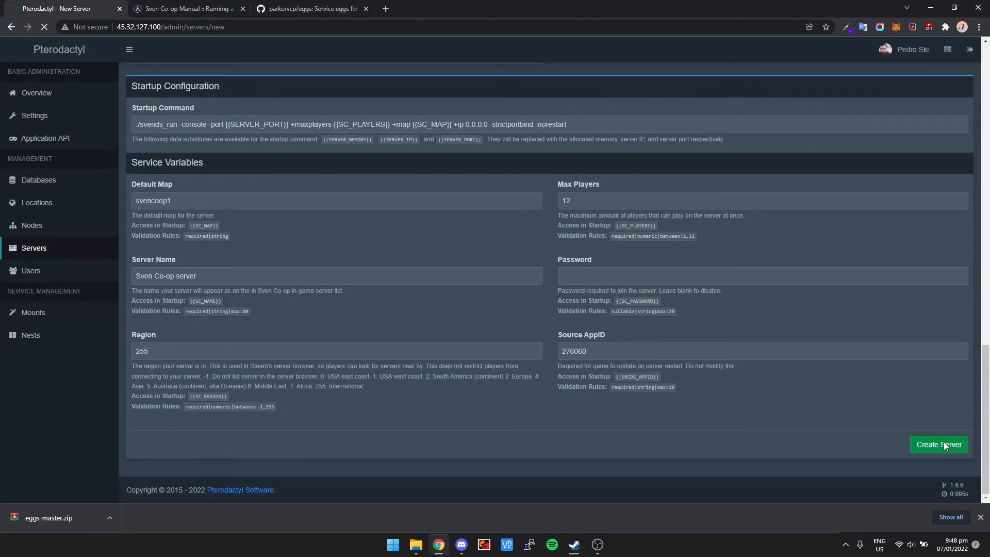
{"action": "left_click", "coordinate": [939, 444]}
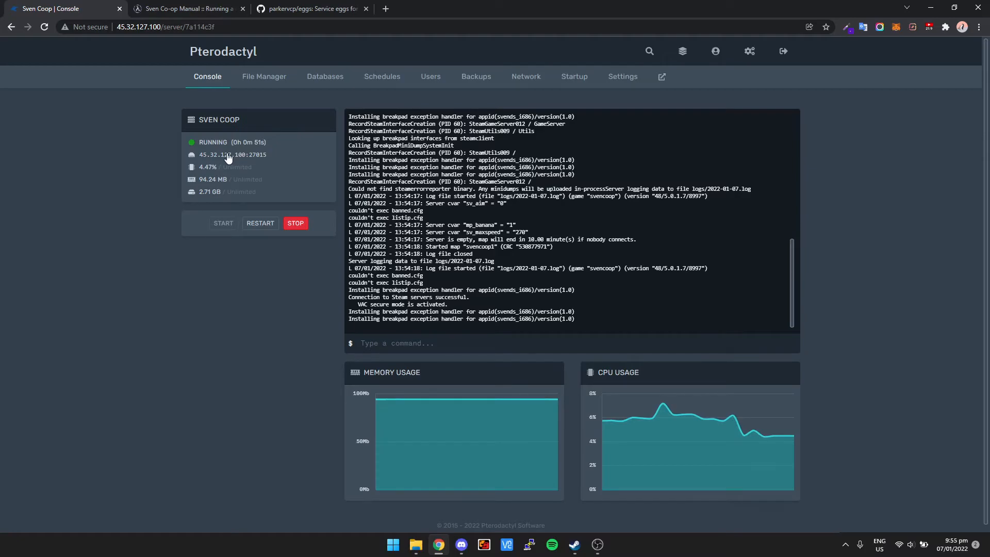
Select the server address 45.32.127.100:27015 and bring Steam to the front.
{"action": "left_click", "coordinate": [232, 154]}
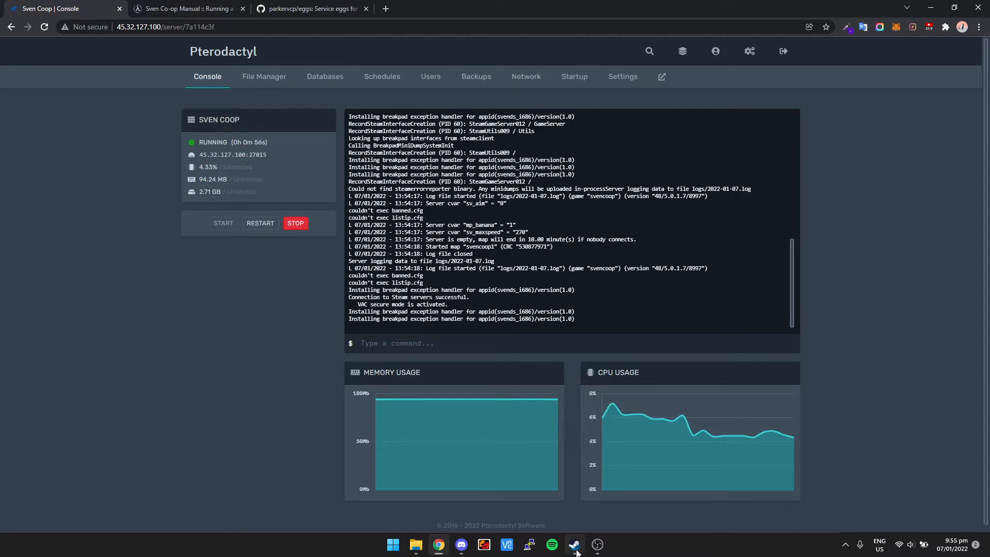
{"action": "left_click", "coordinate": [573, 545]}
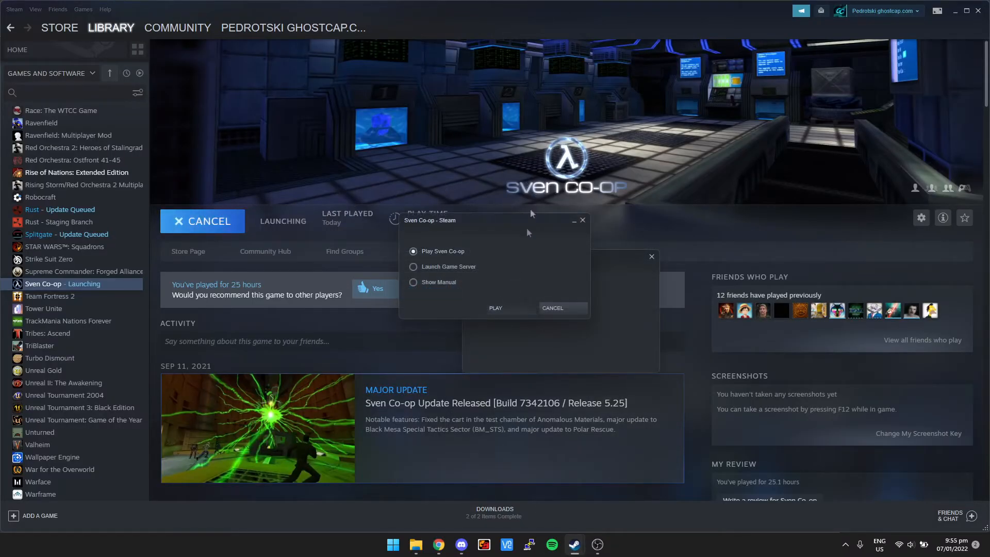
Launch Sven Co-op from Steam's launch options dialog.
{"action": "left_click", "coordinate": [495, 309]}
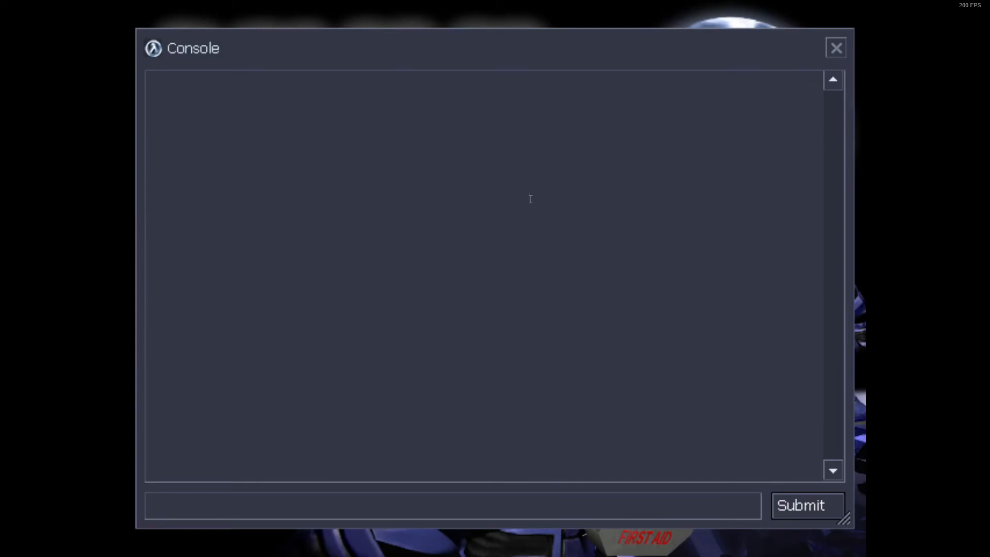
Submit 'connect 45.32.127.100:27015' in the console to join the server.
{"action": "type", "text": "connect"}
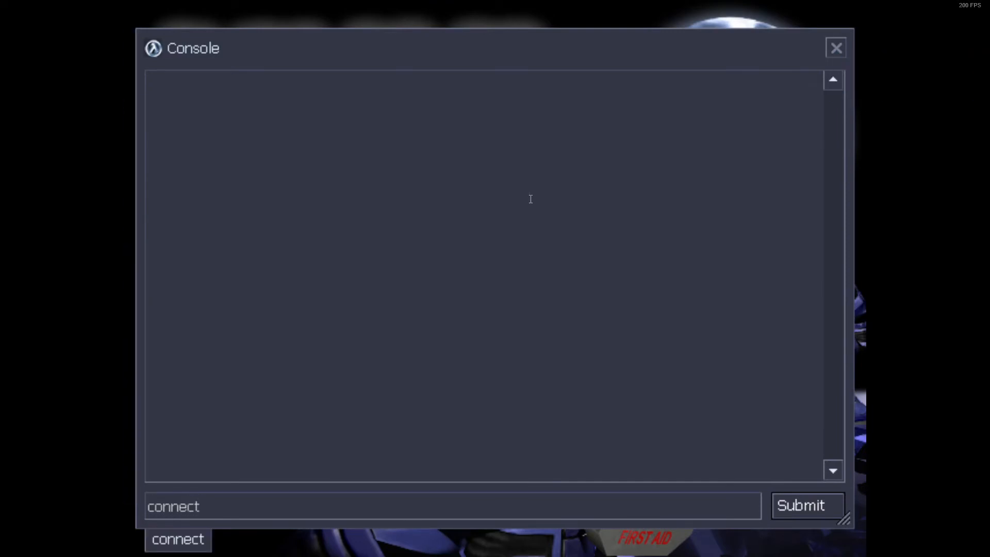
{"action": "type", "text": "45.32.127.100:27015"}
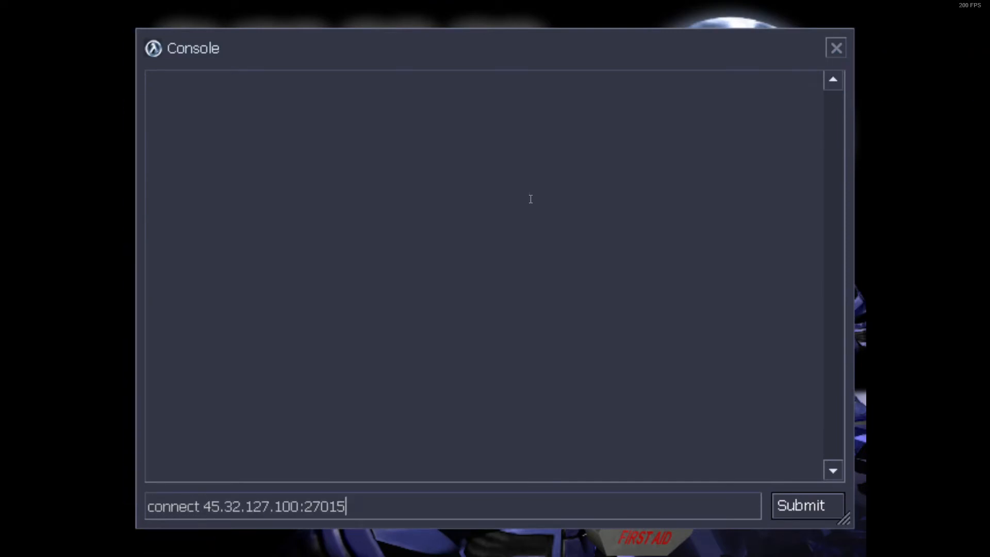
{"action": "left_click", "coordinate": [807, 505]}
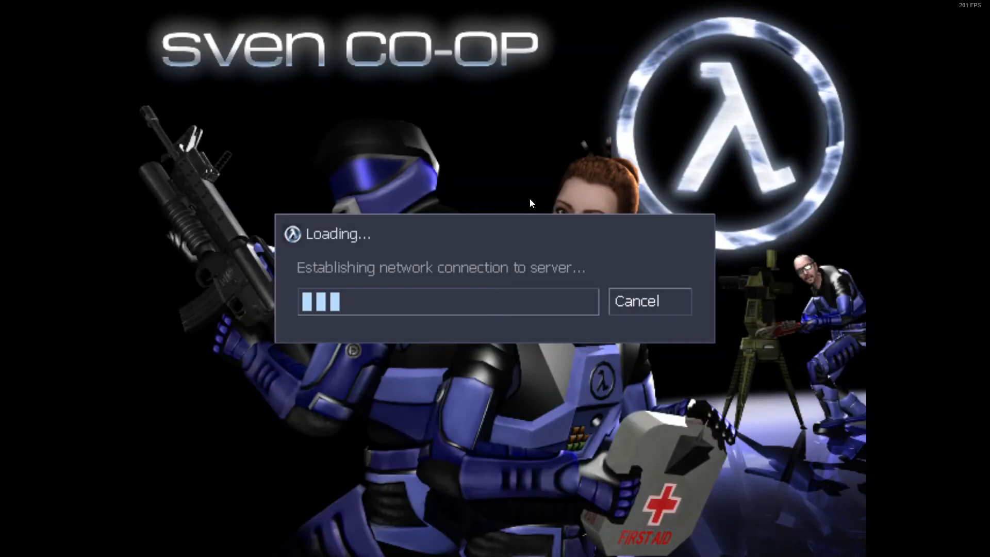